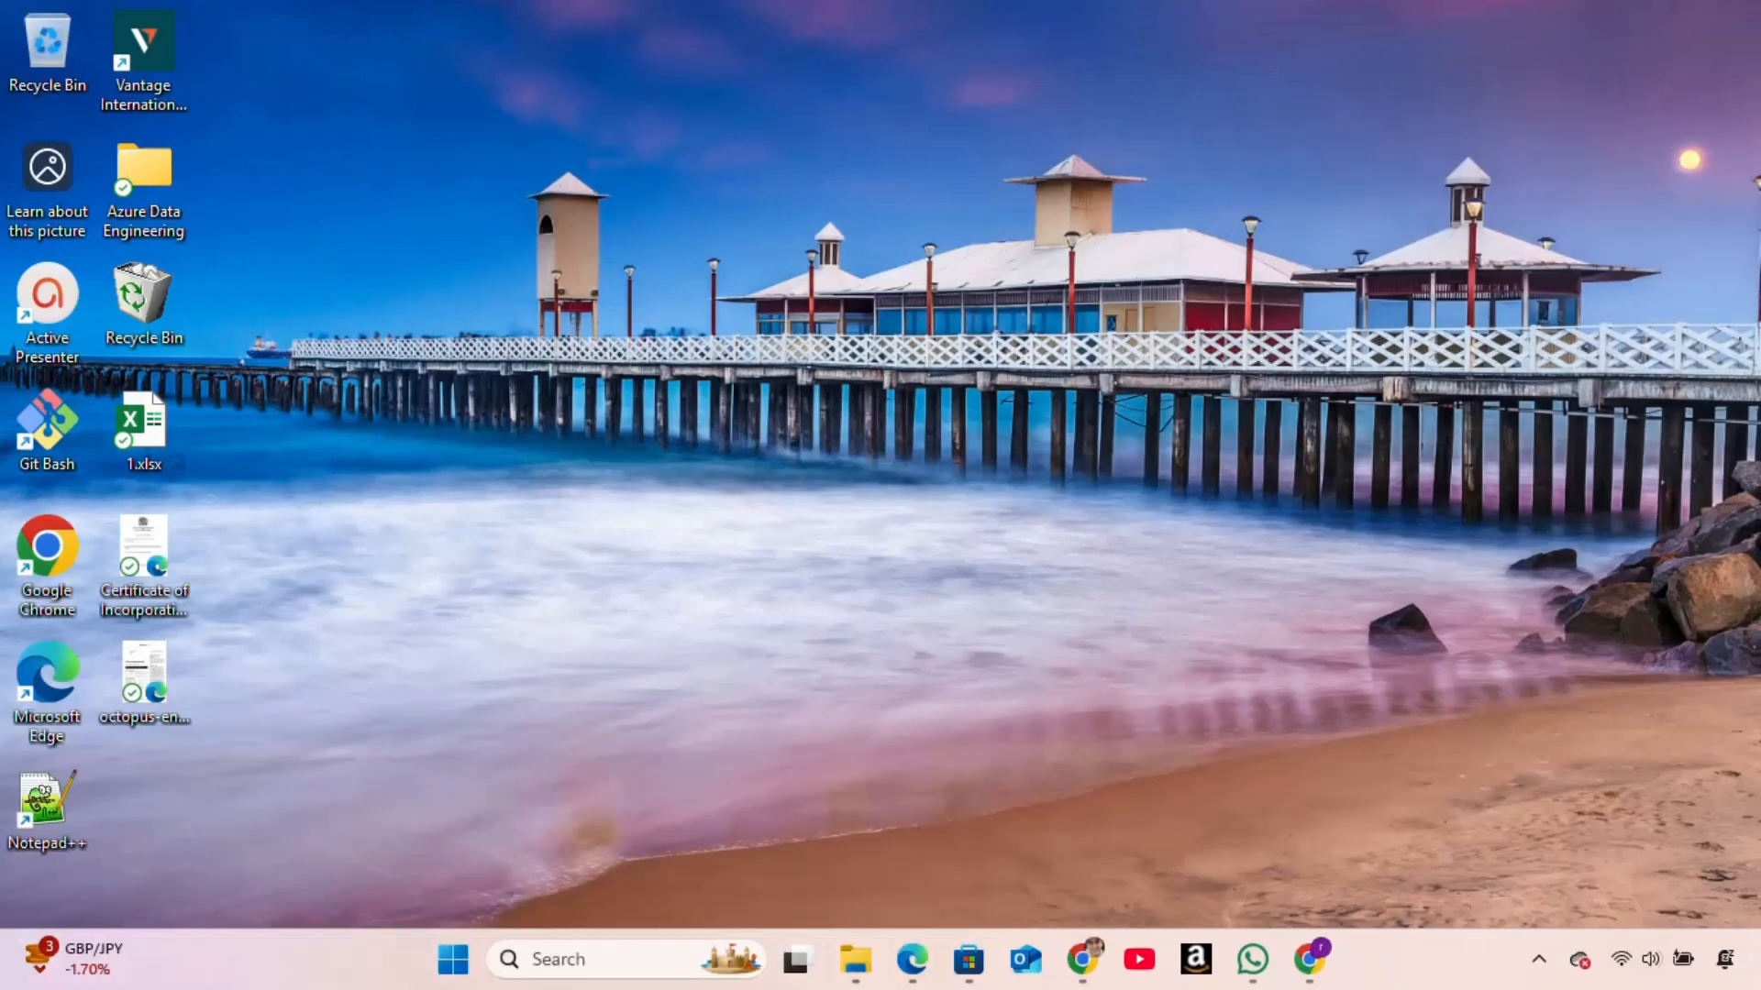
mouse_move(1343, 651)
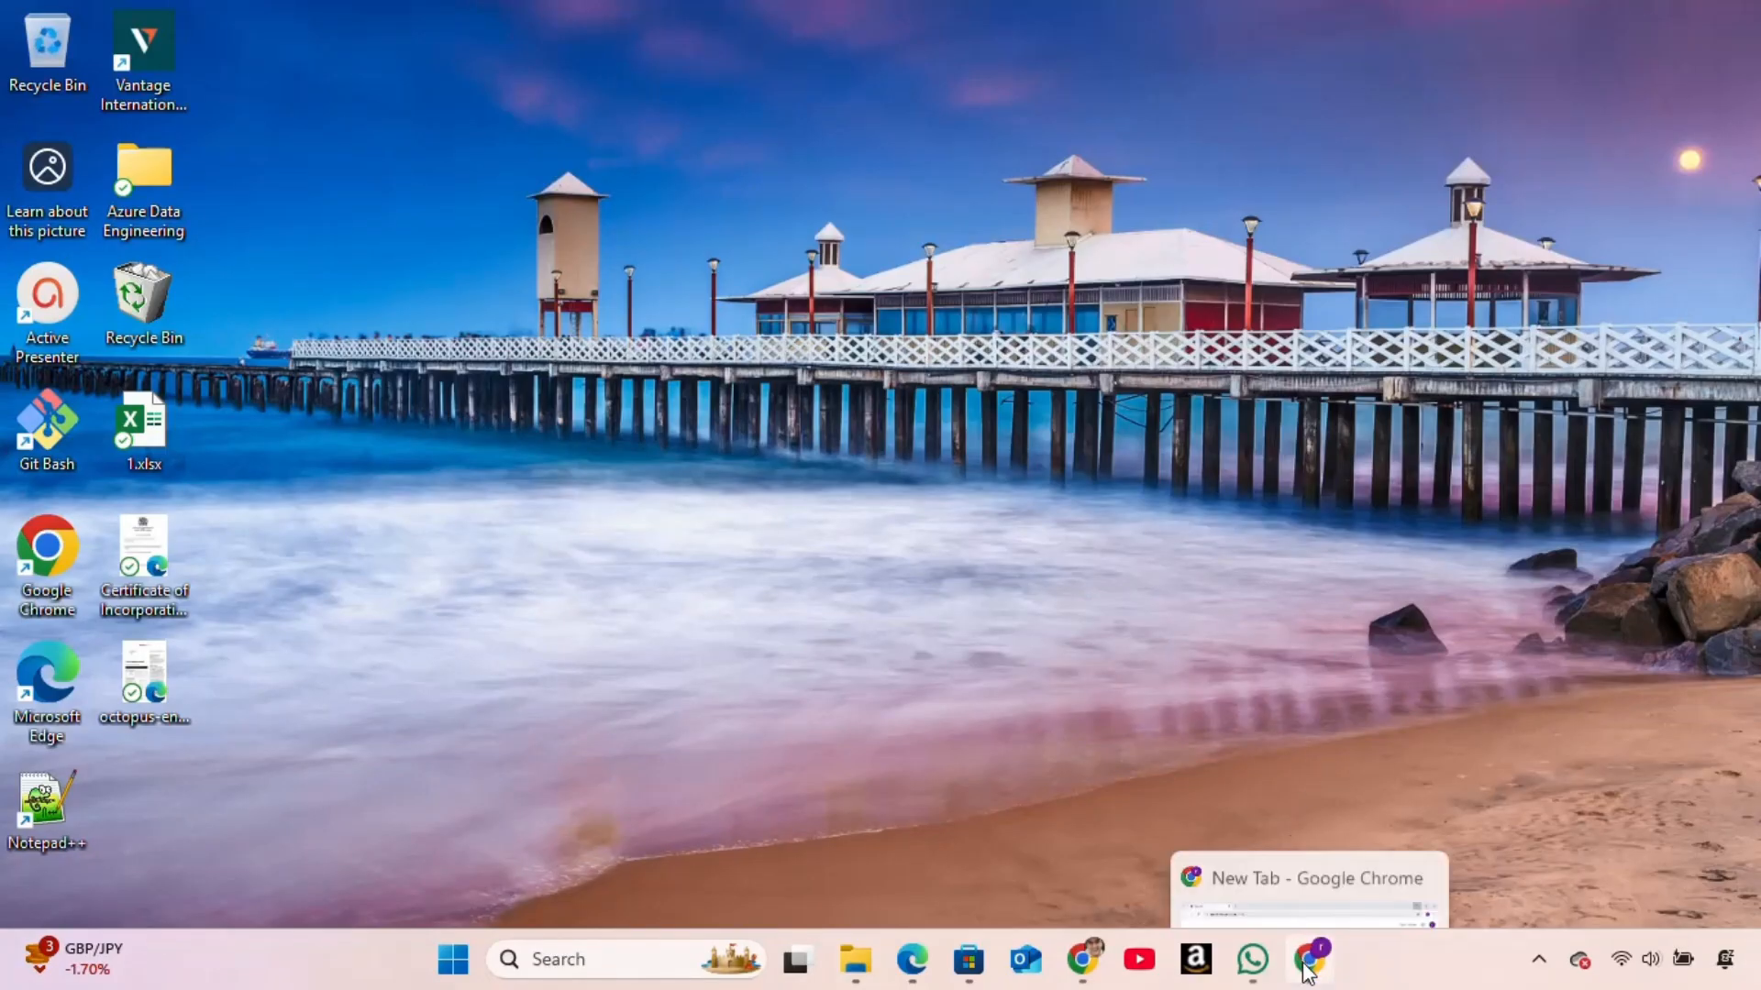
- Search Google for 'pycharm community' in Chrome and reach the JetBrains download page
click(1307, 959)
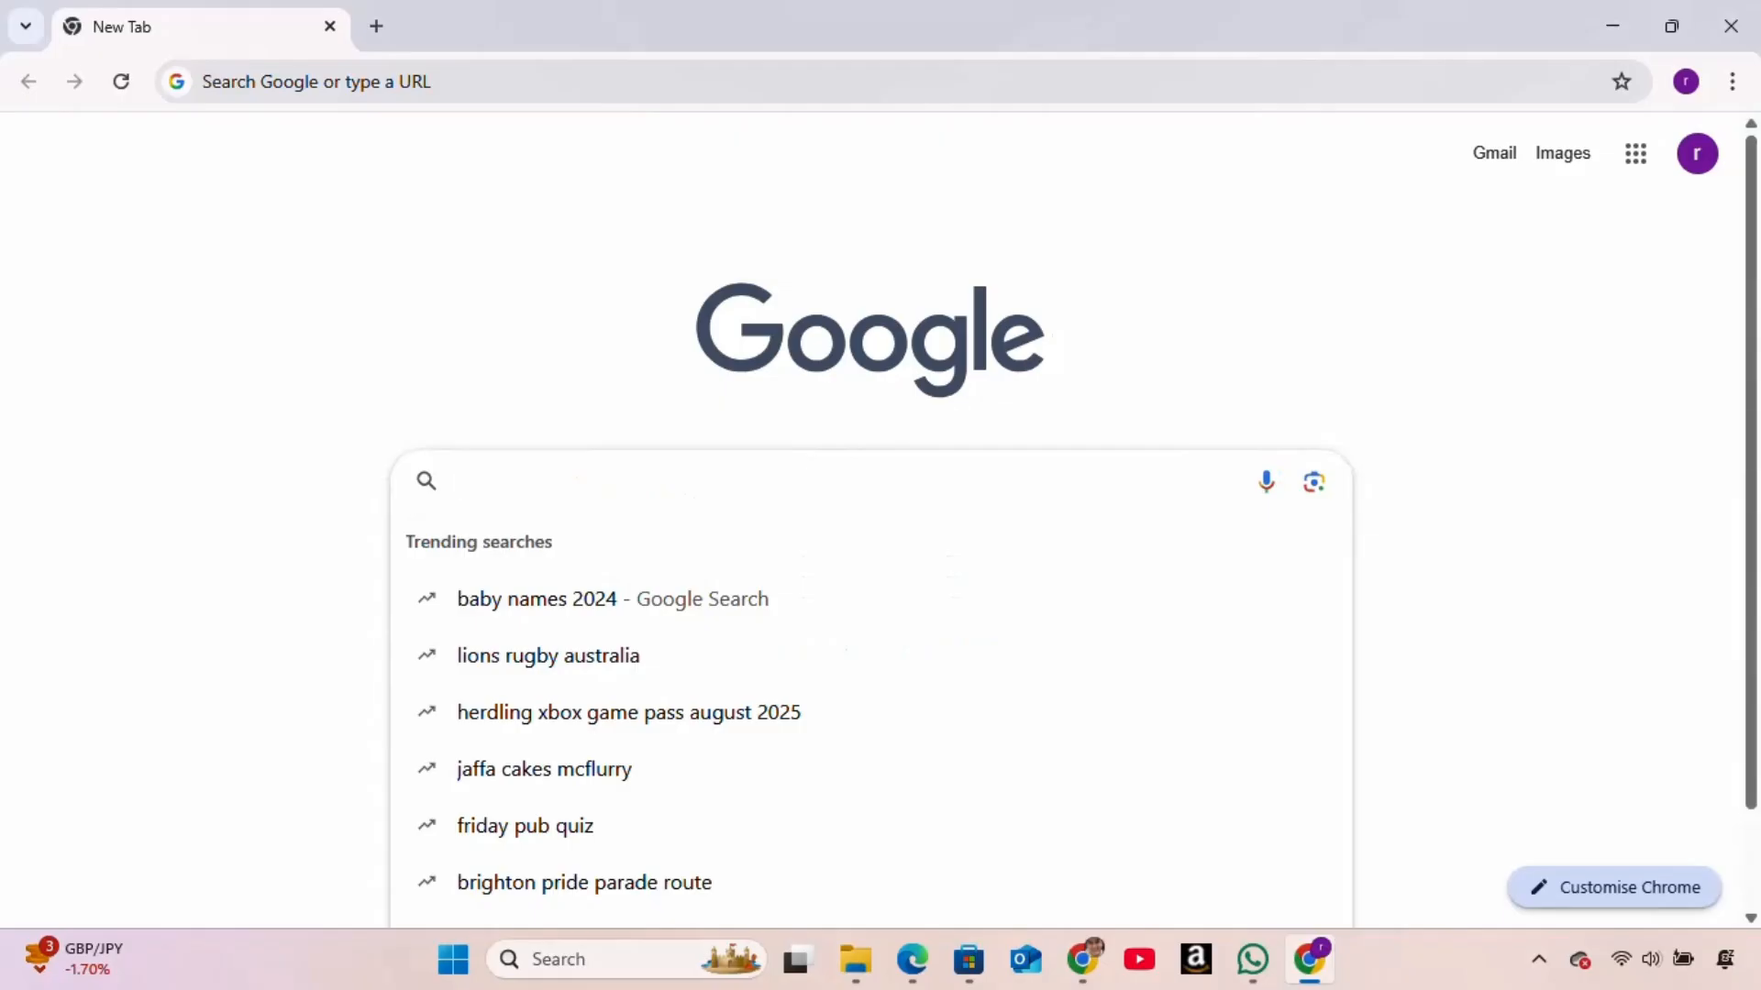
text(pycharm community)
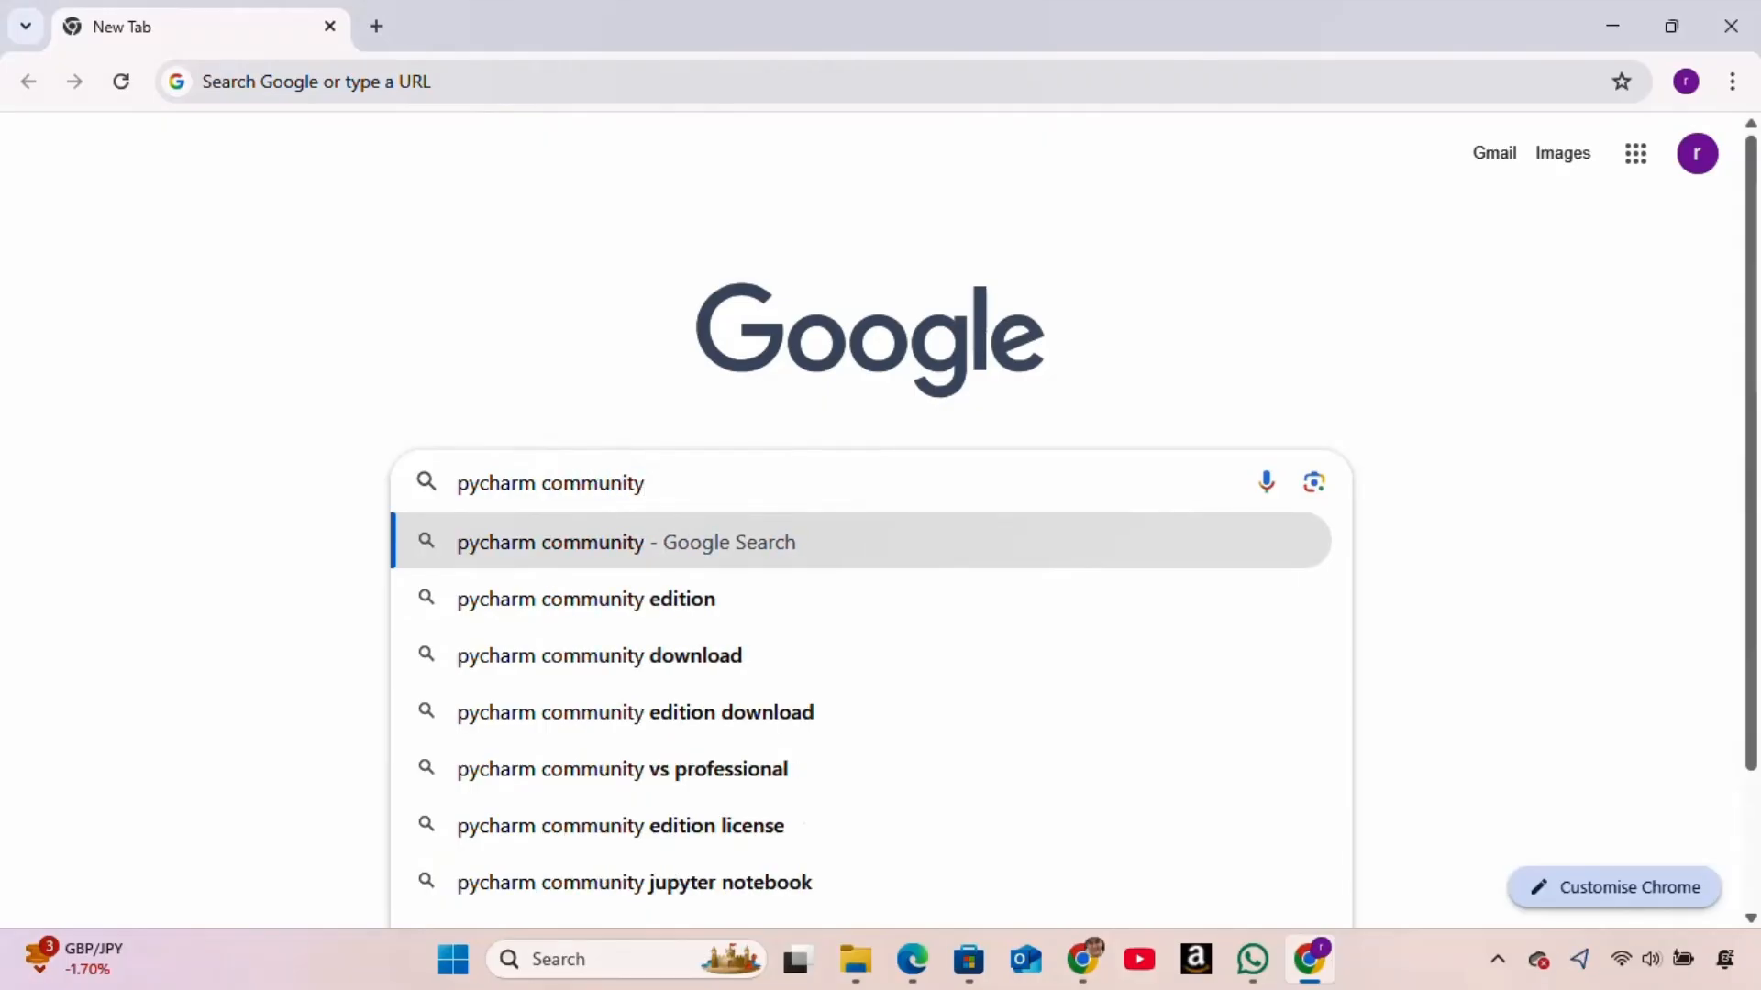
click(625, 541)
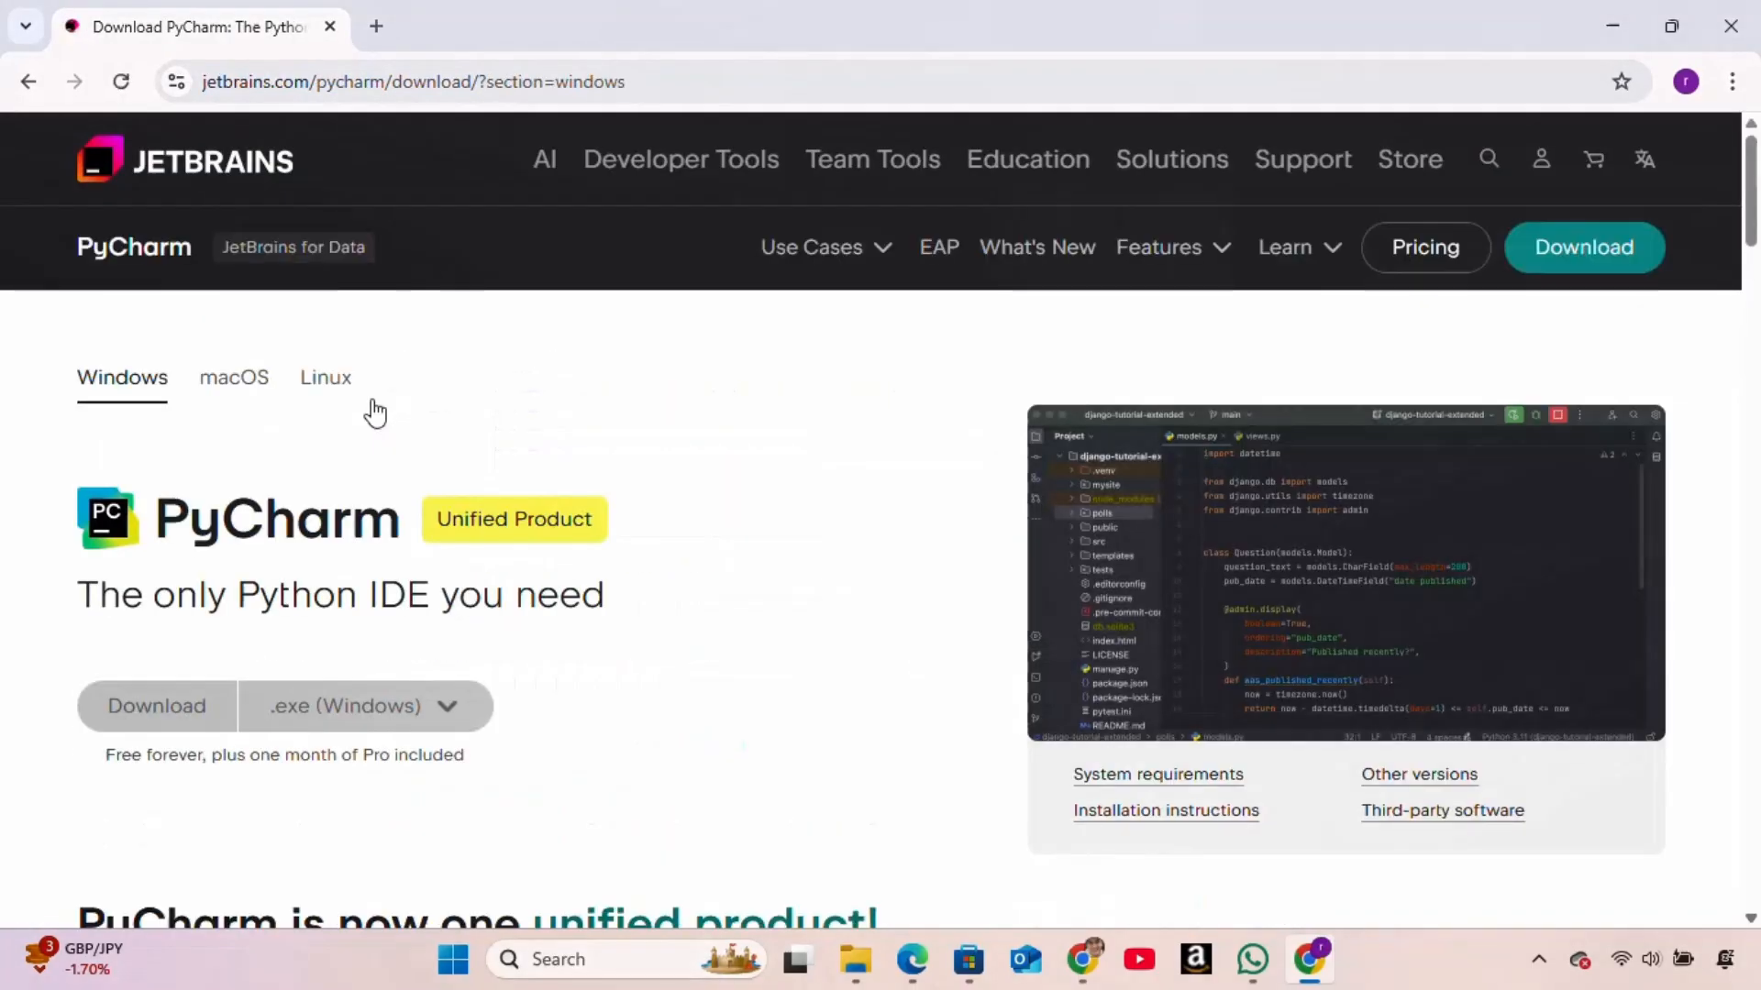
- Download the Windows .exe installer, pycharm-2025.1.3.1.exe, from the JetBrains page
scroll(down, 3)
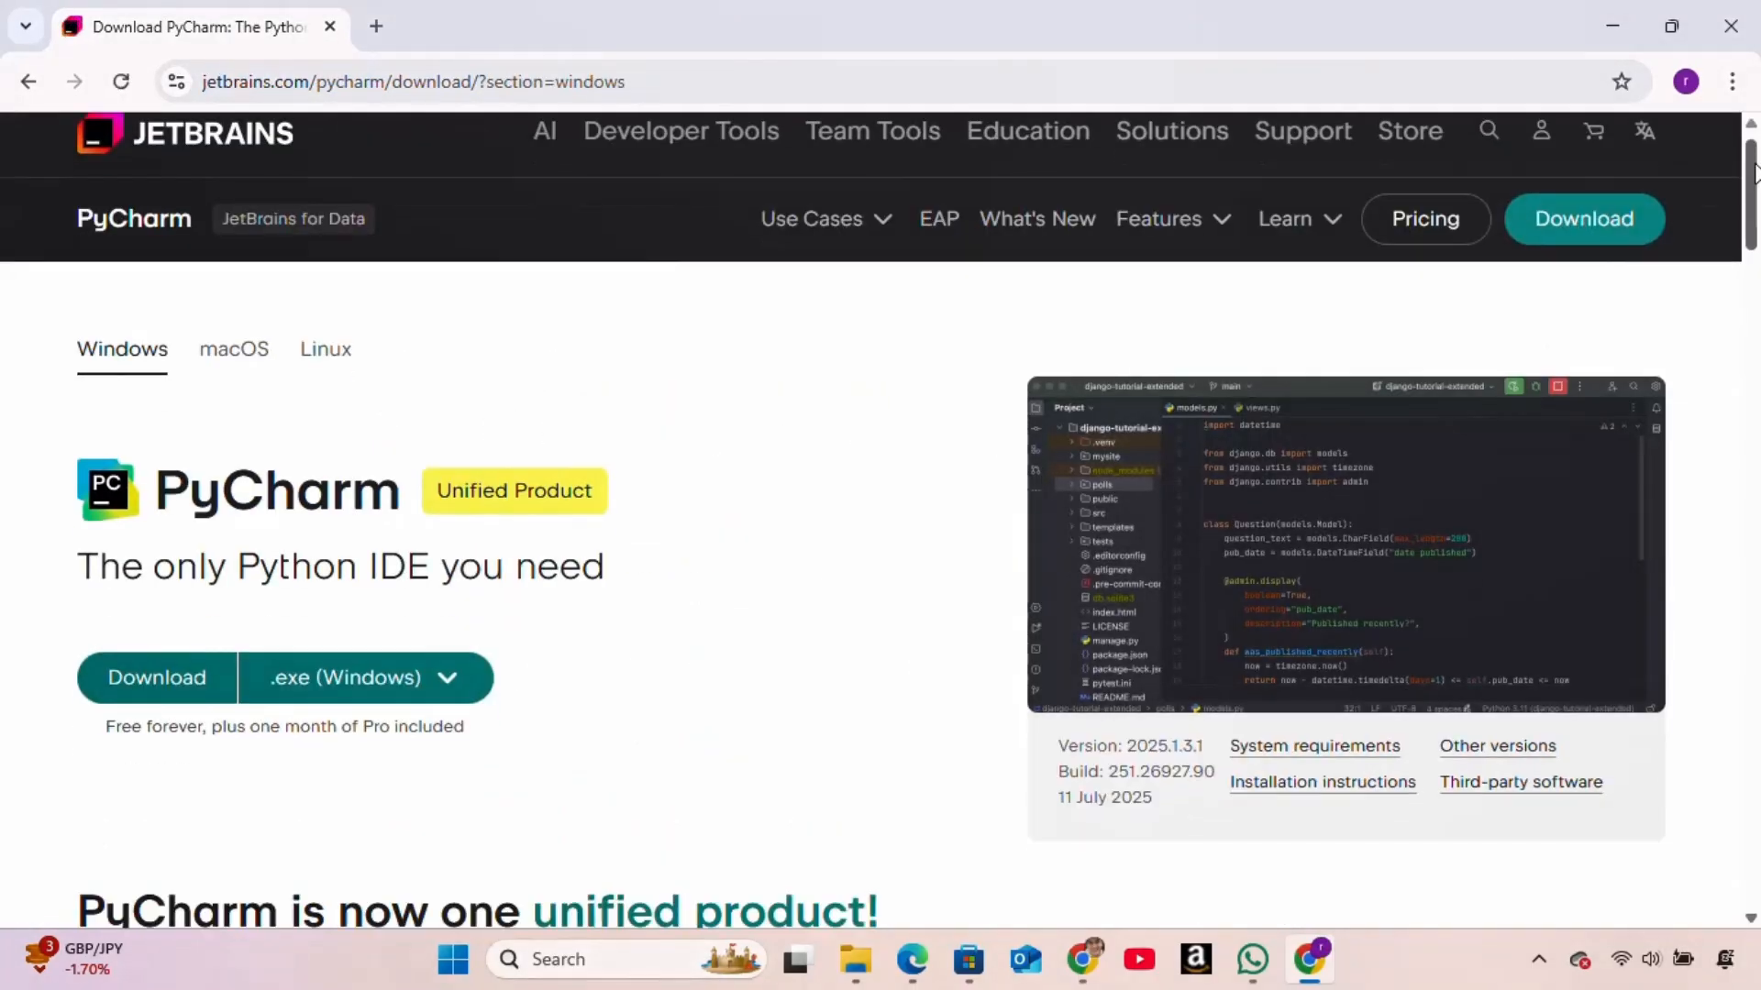
scroll(down, 3)
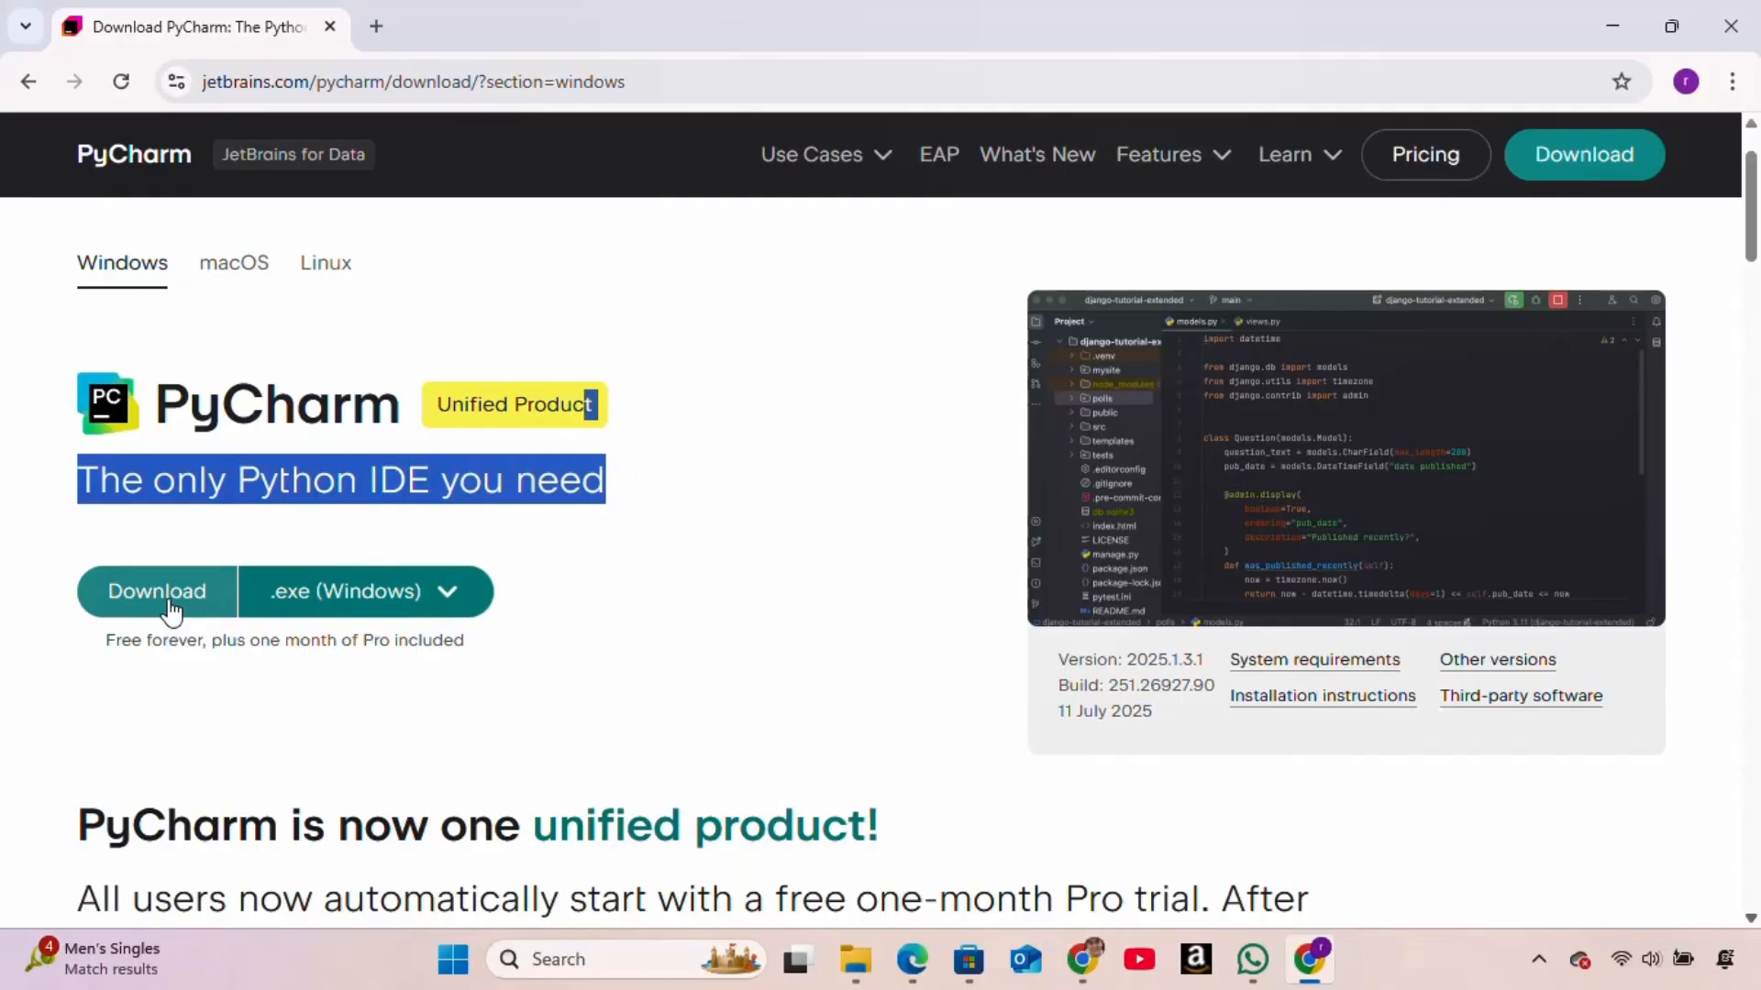
click(156, 592)
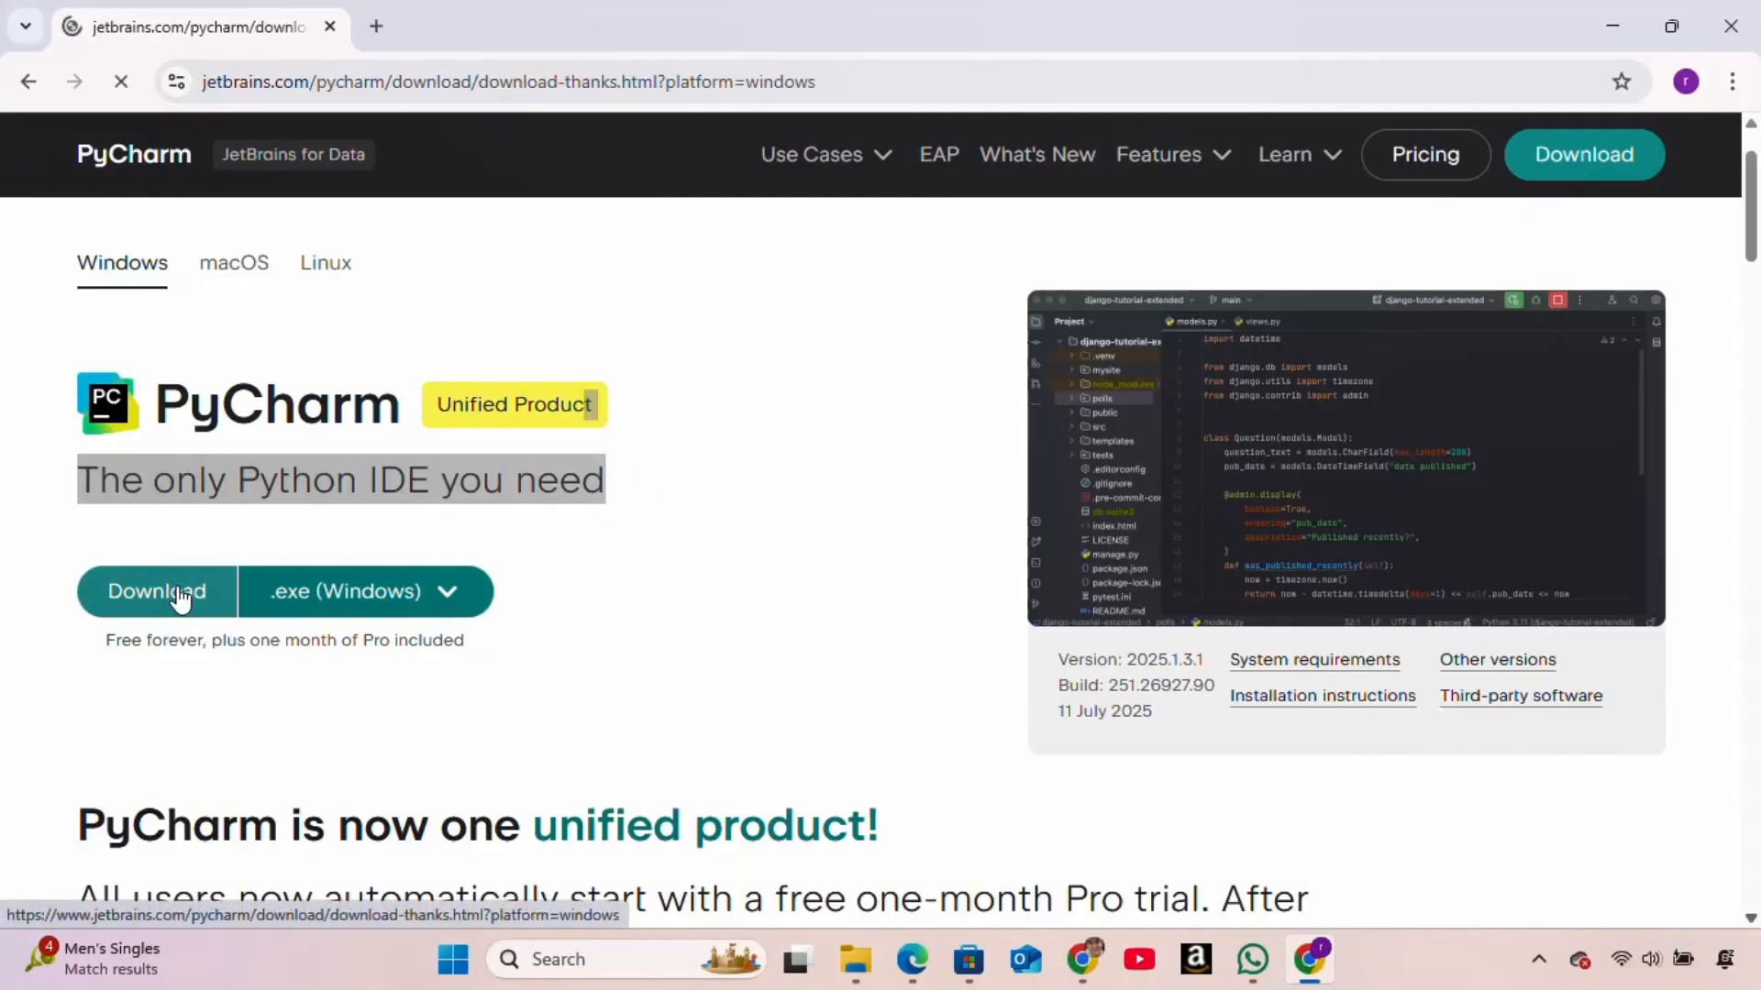
click(156, 593)
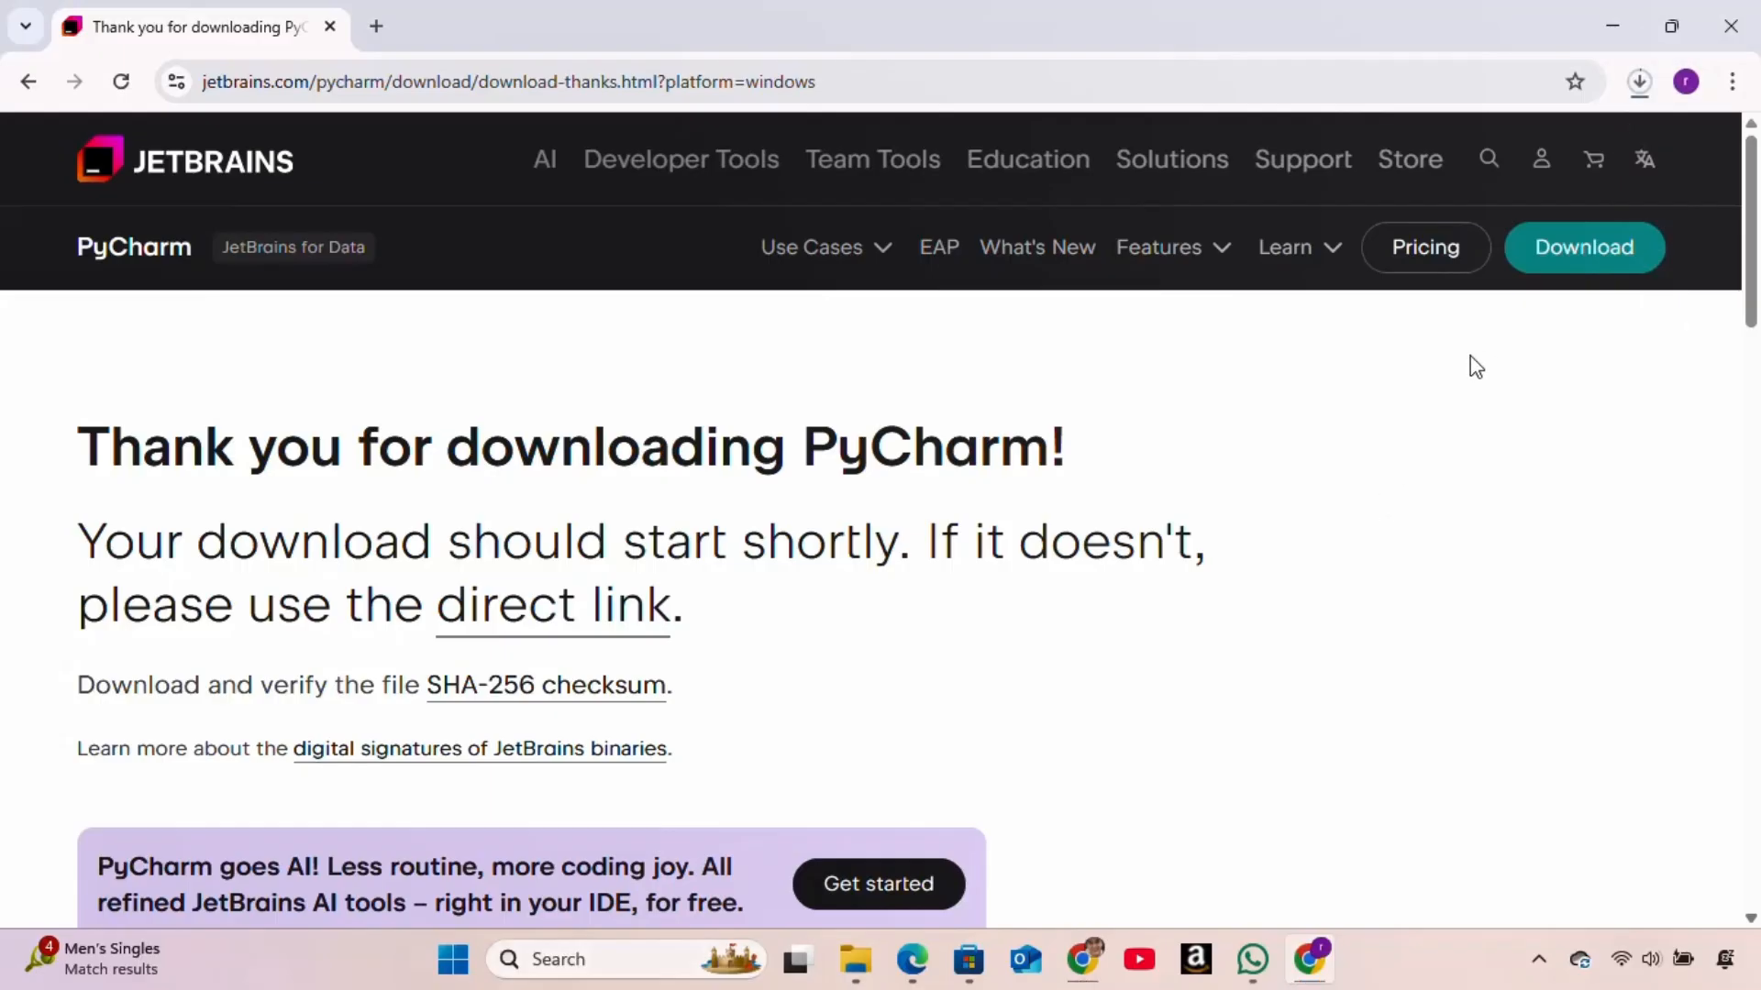
mouse_move(1472, 372)
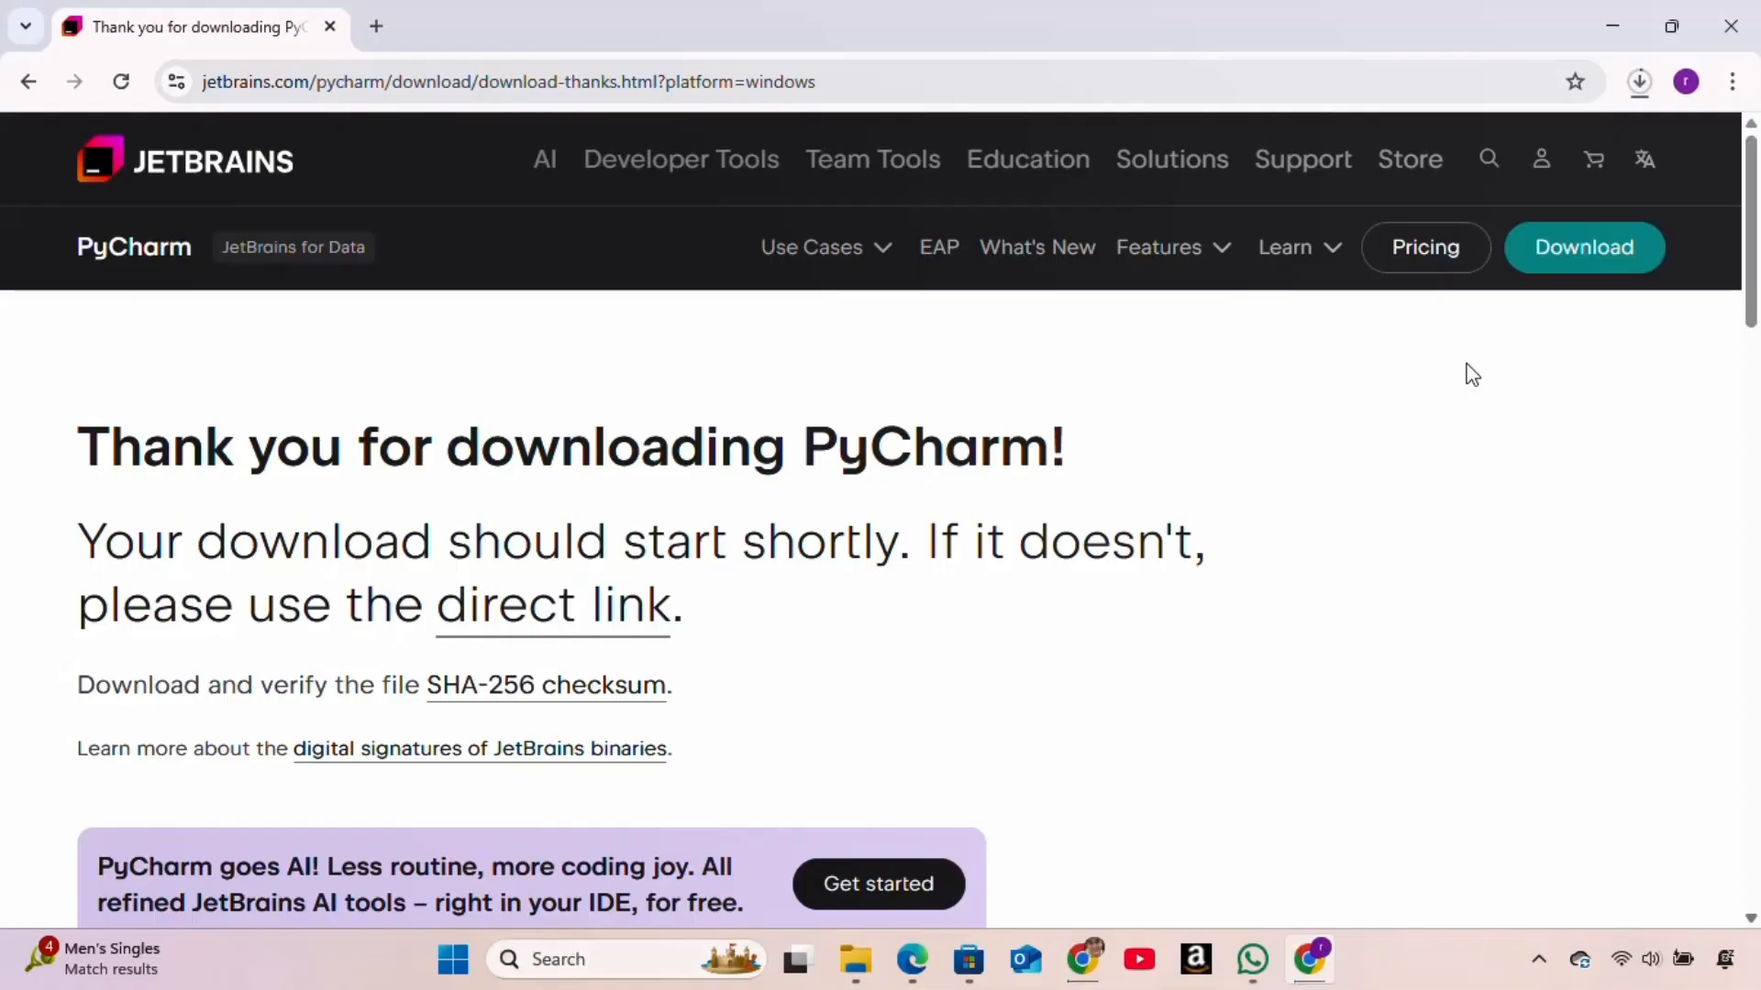
mouse_move(1464, 374)
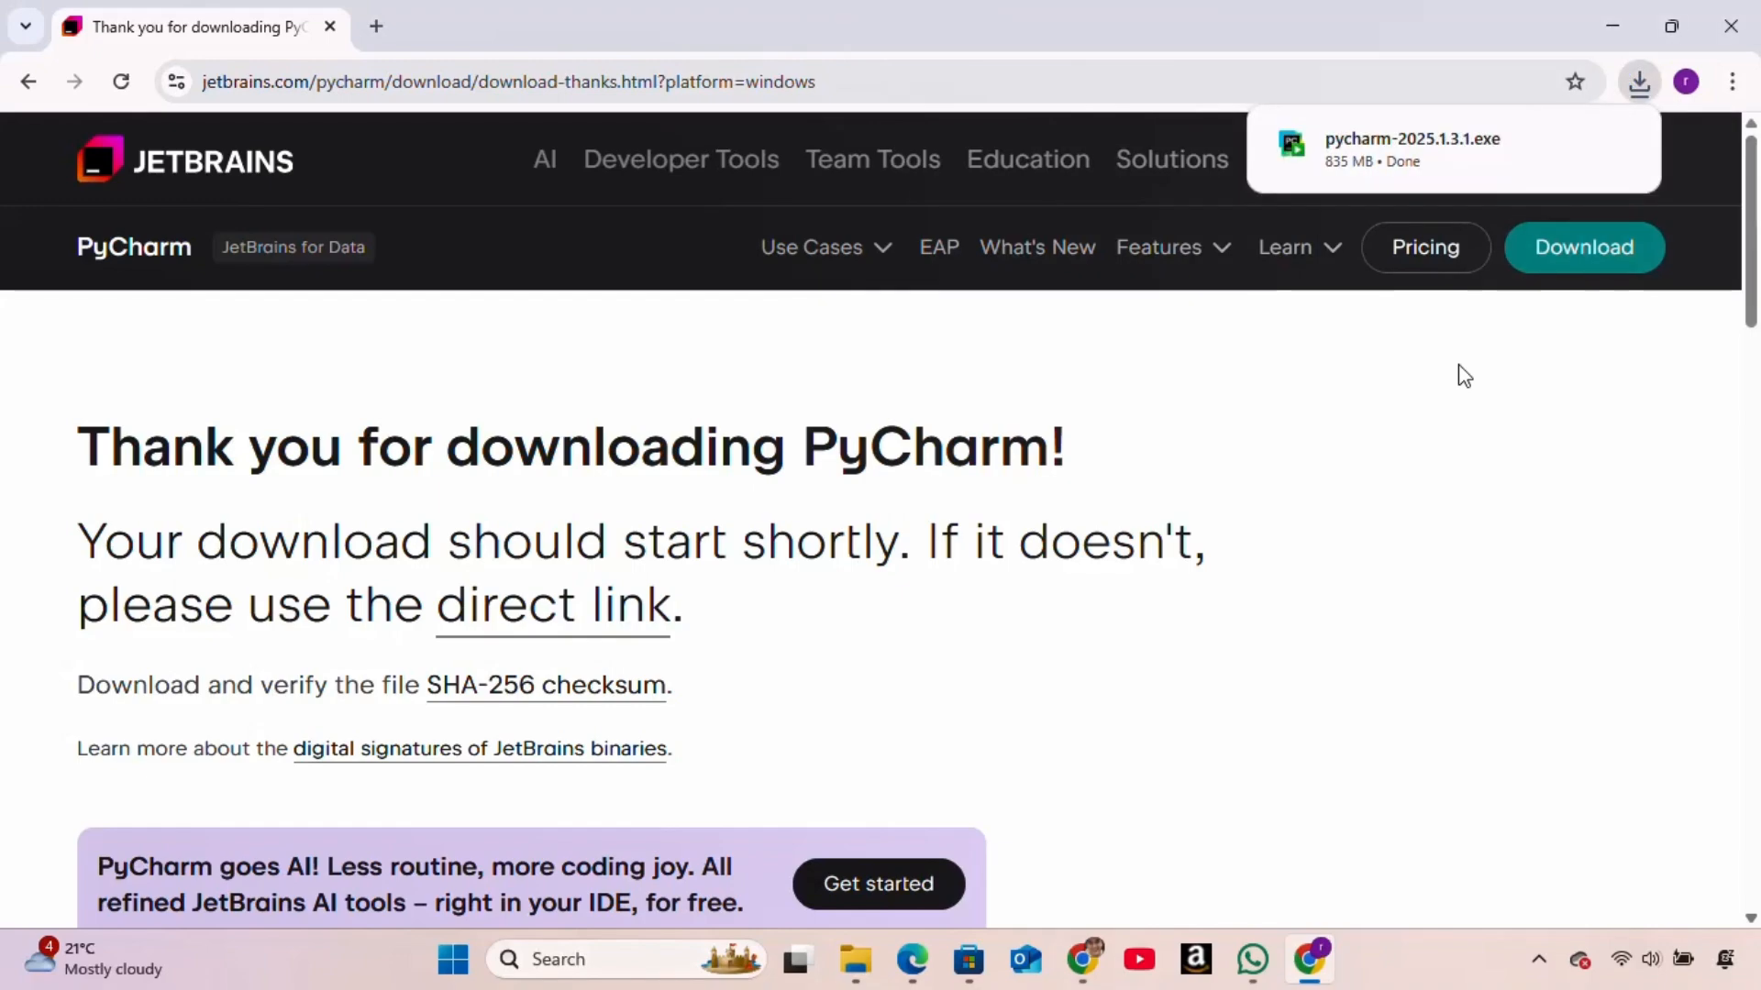
mouse_move(963, 904)
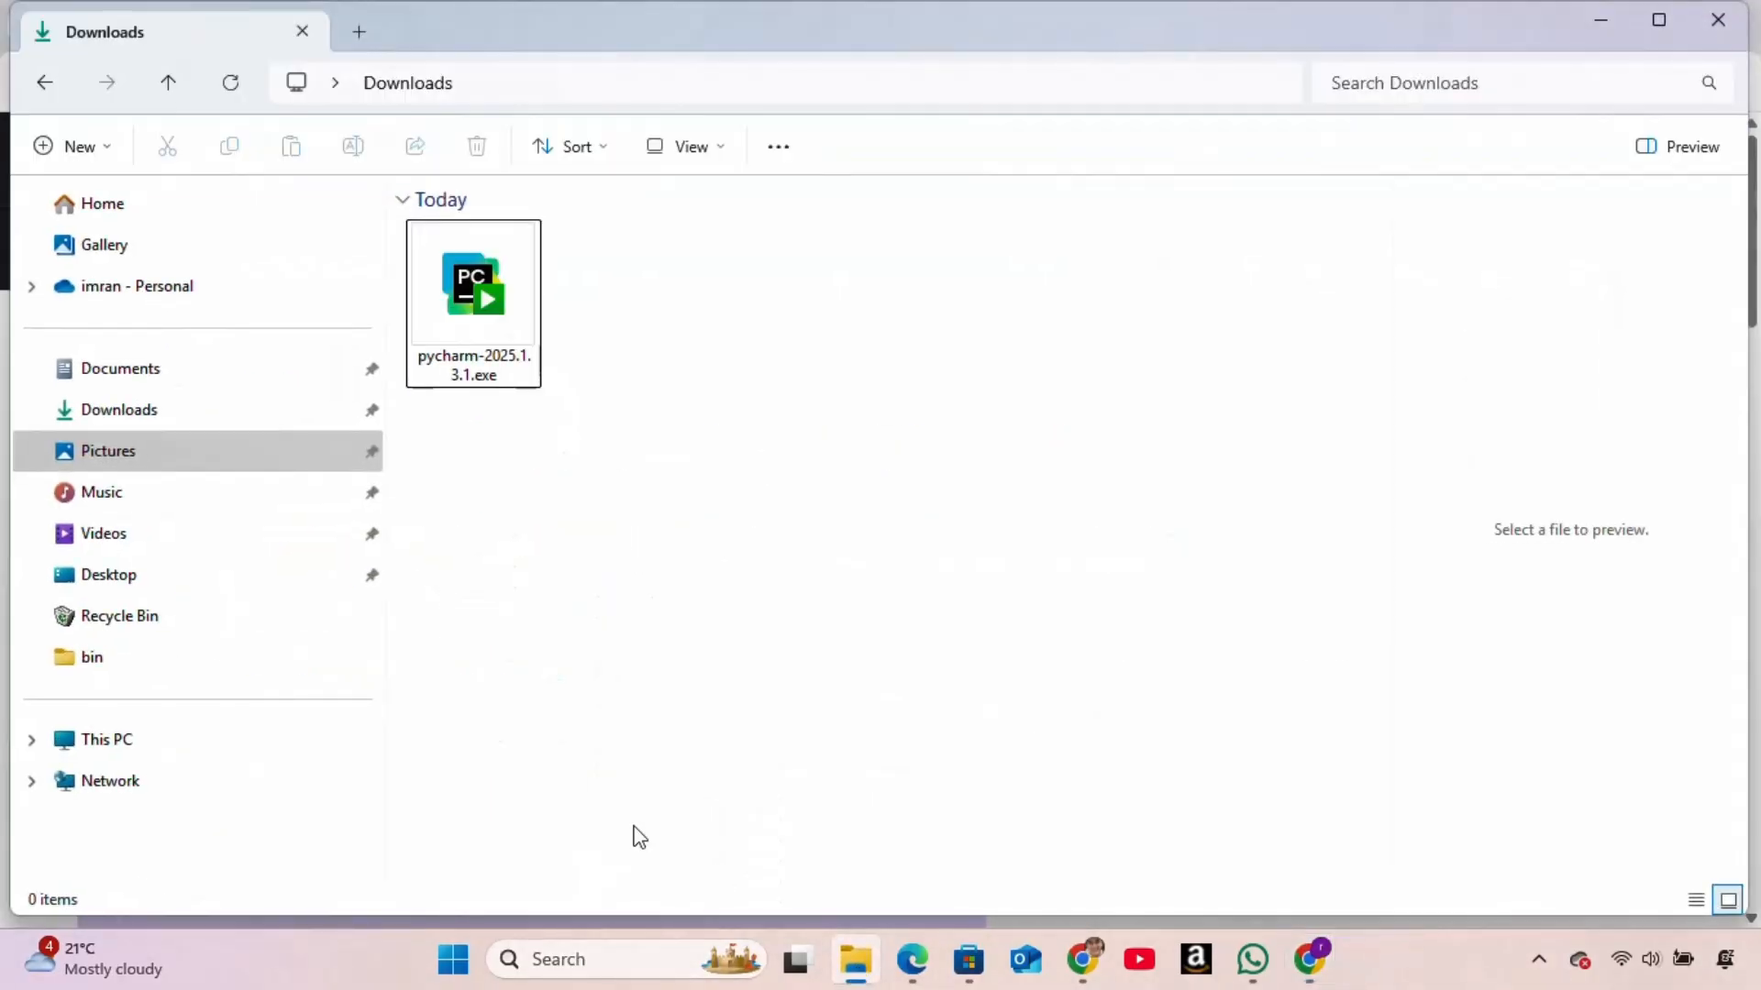
- Run pycharm-2025.1.3.1.exe from the Downloads folder to start PyCharm Setup
click(473, 284)
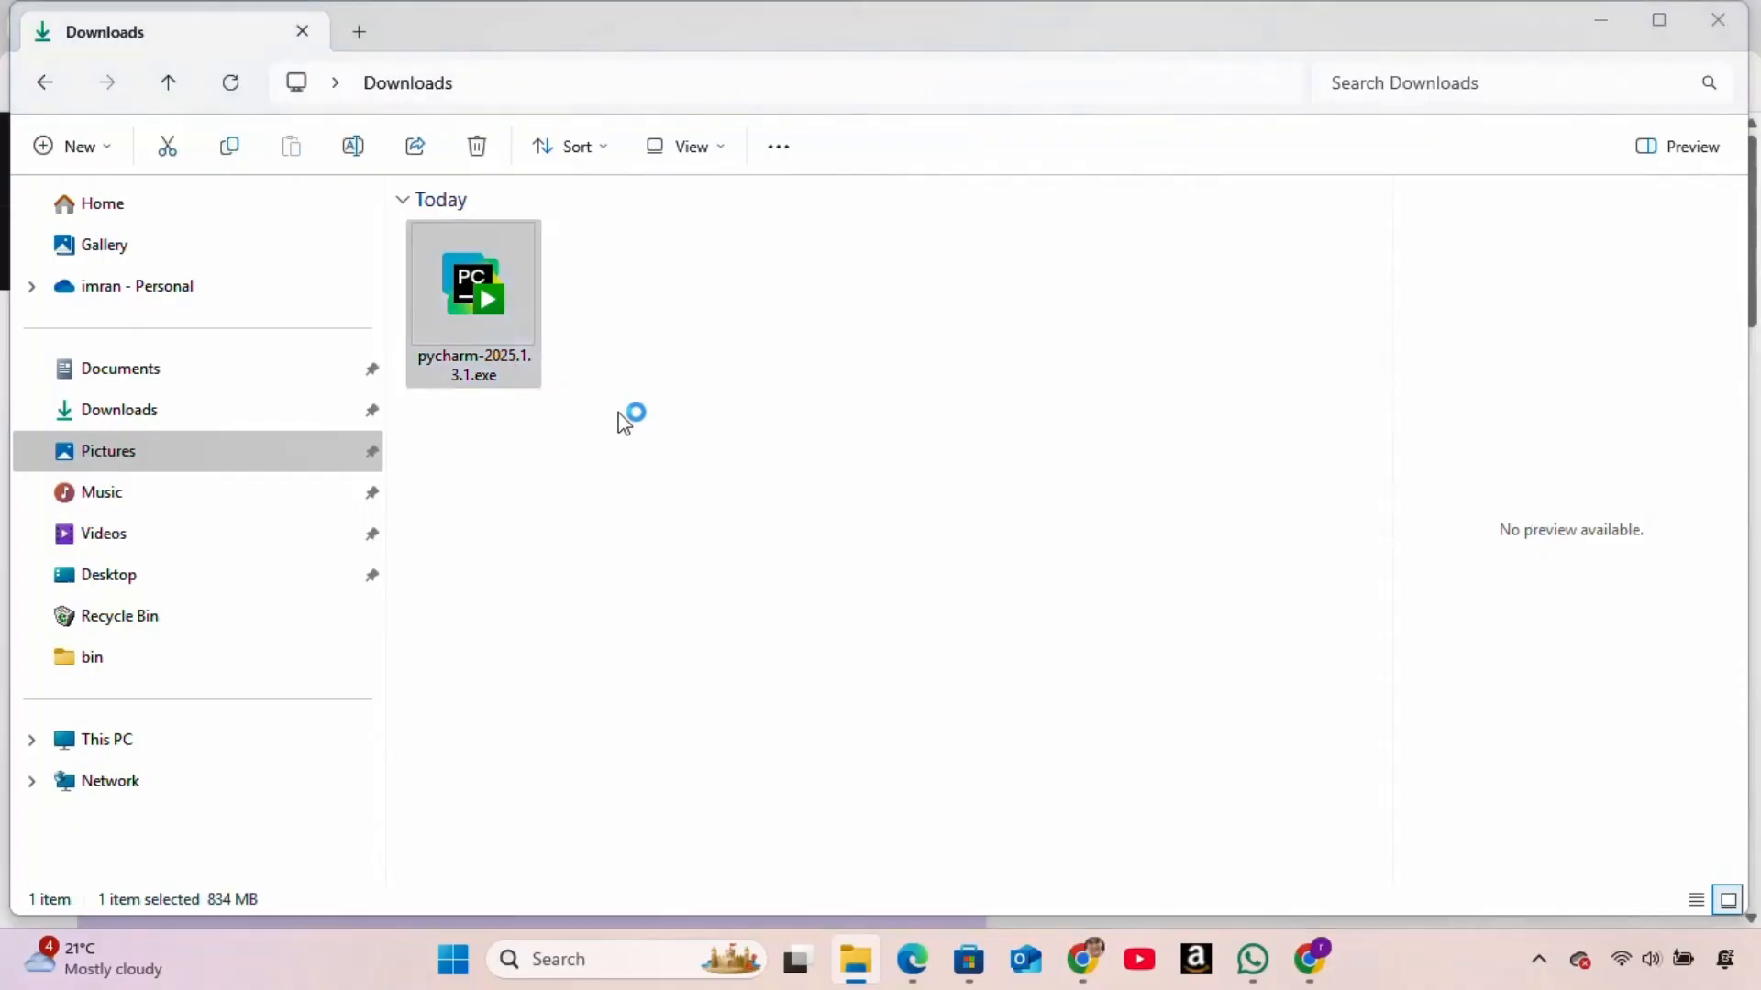
mouse_move(784, 498)
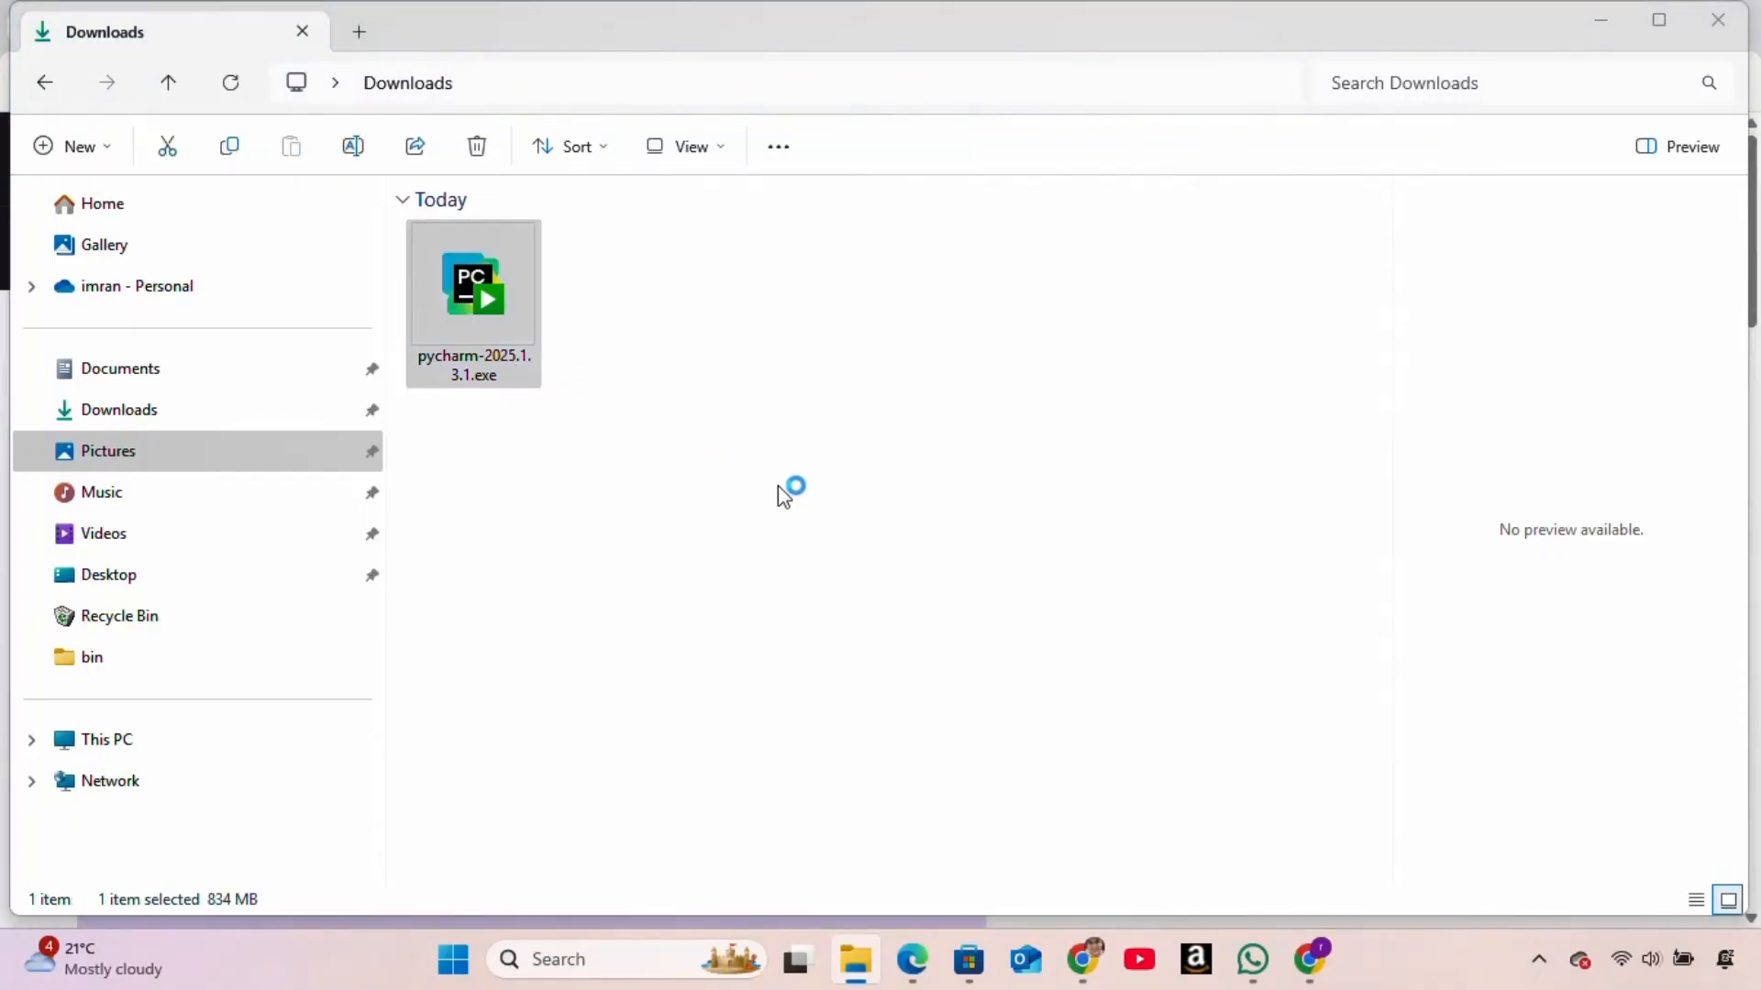
mouse_move(963, 455)
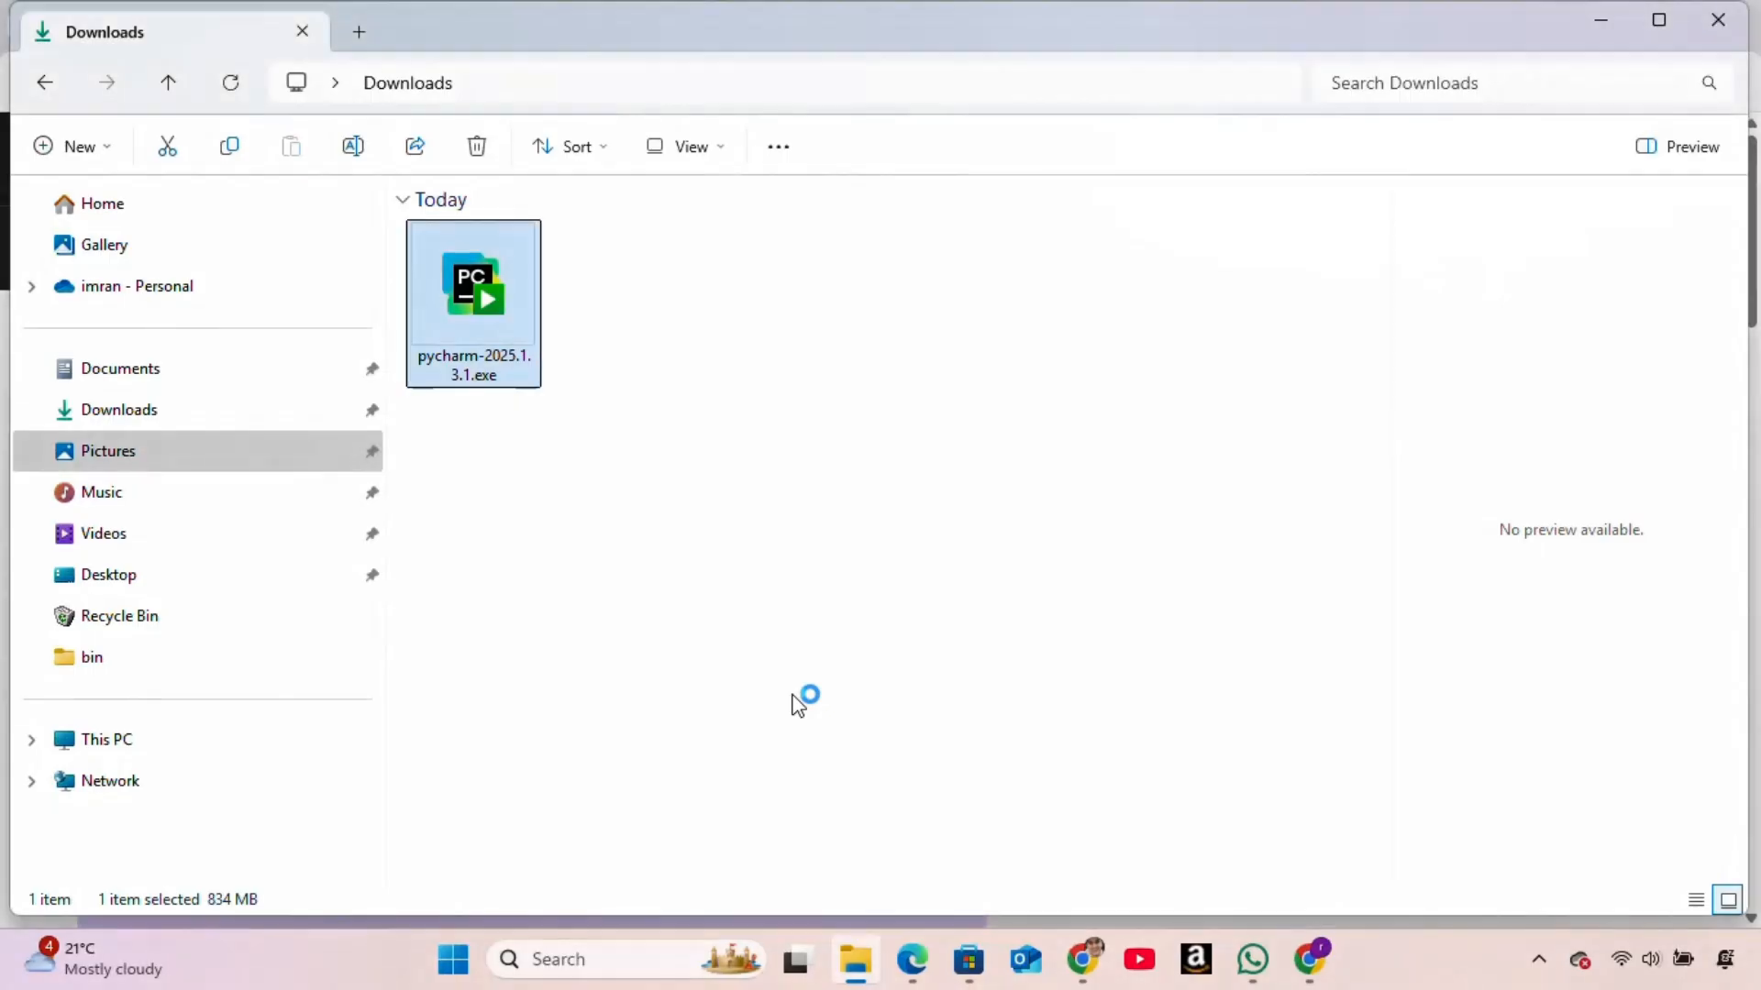
double_click(473, 284)
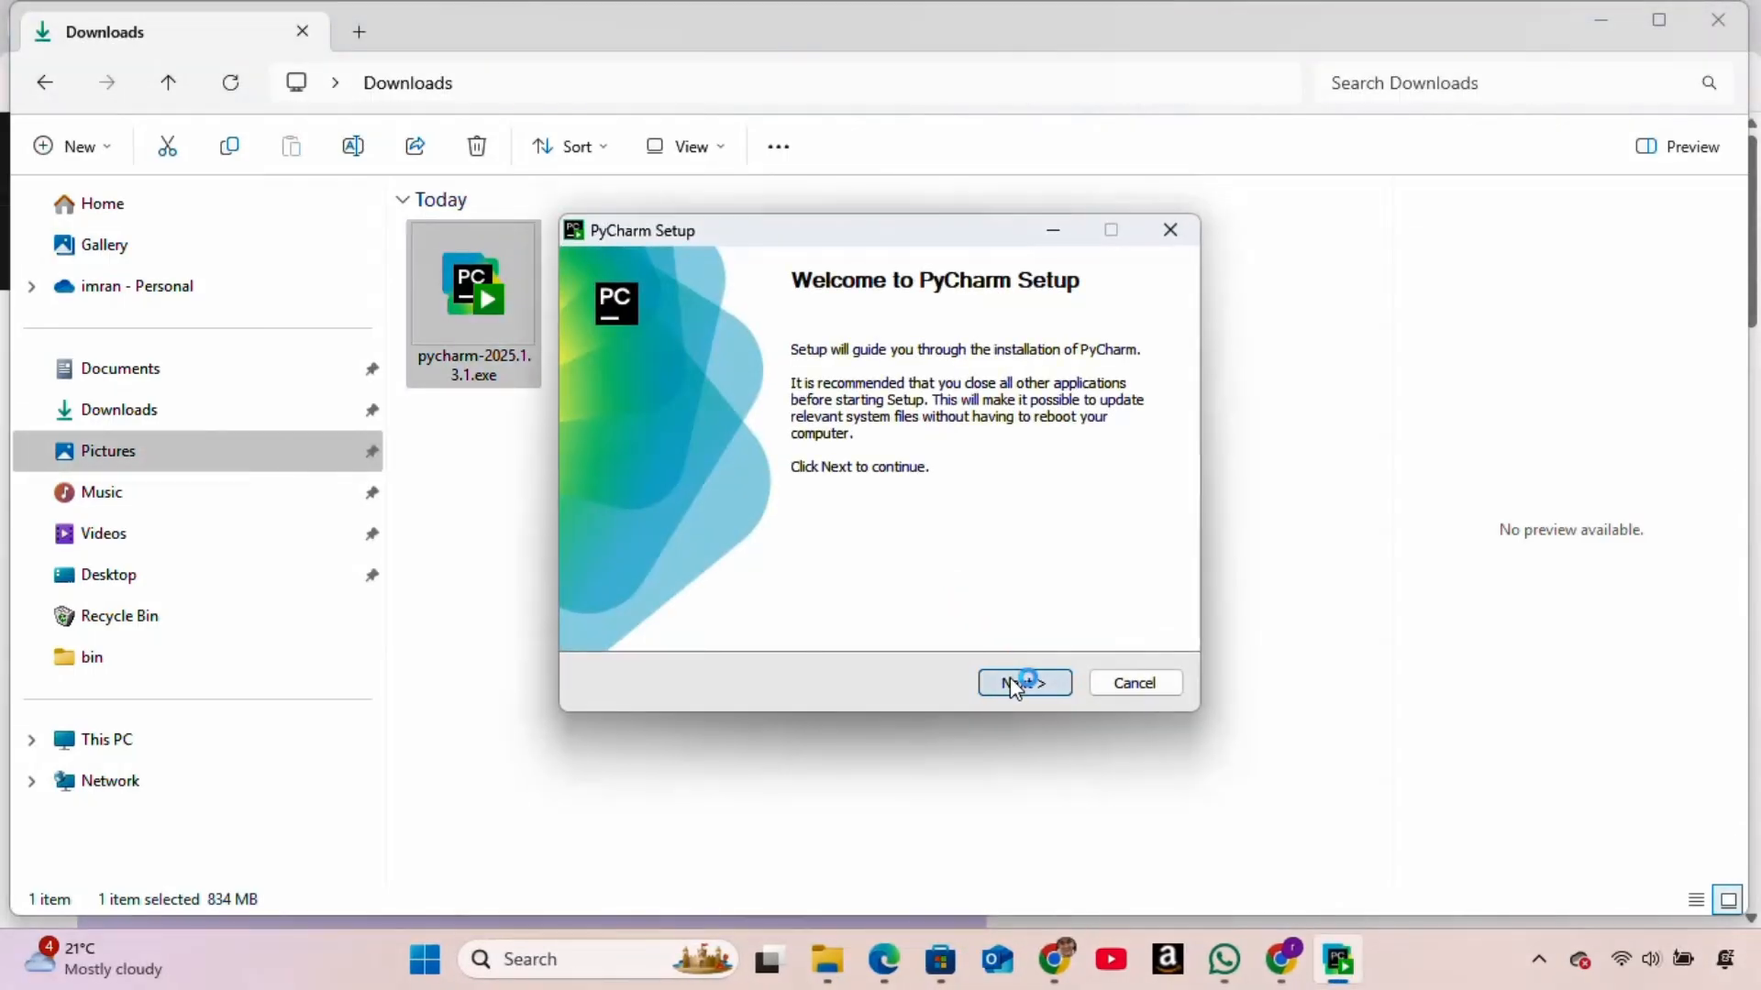
- Keep the default install folder, enable the PyCharm desktop shortcut and add bin folder to PATH
click(1023, 683)
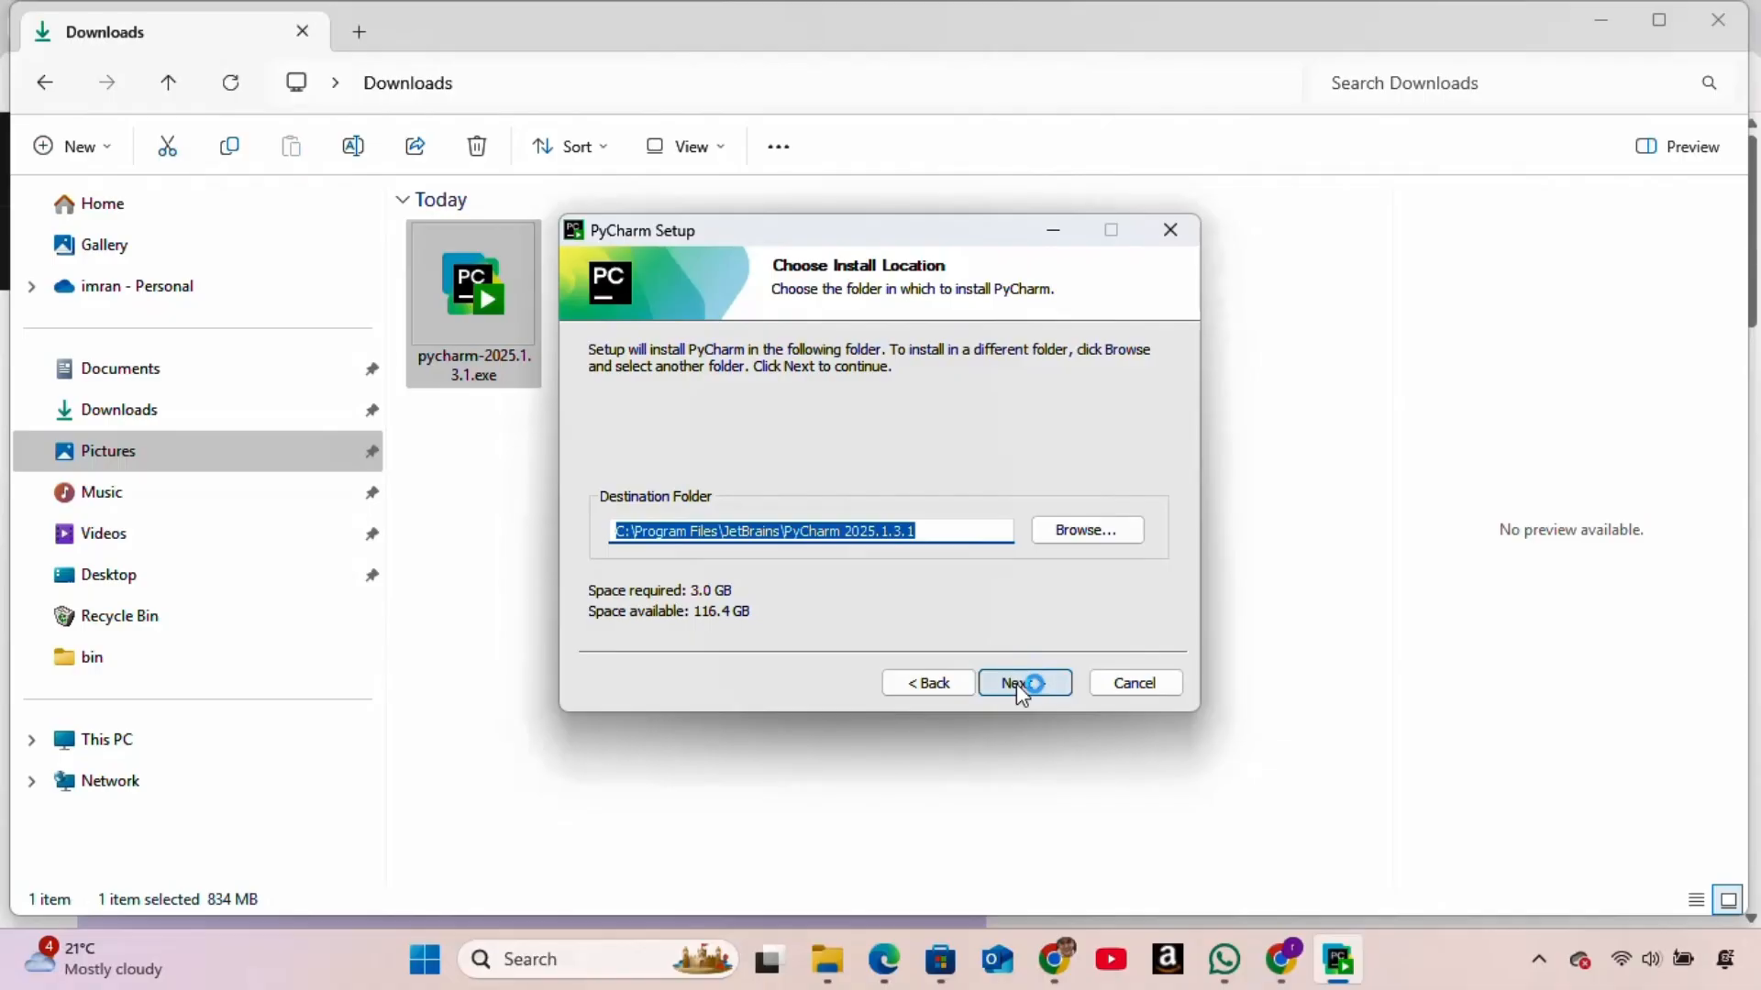
click(1024, 682)
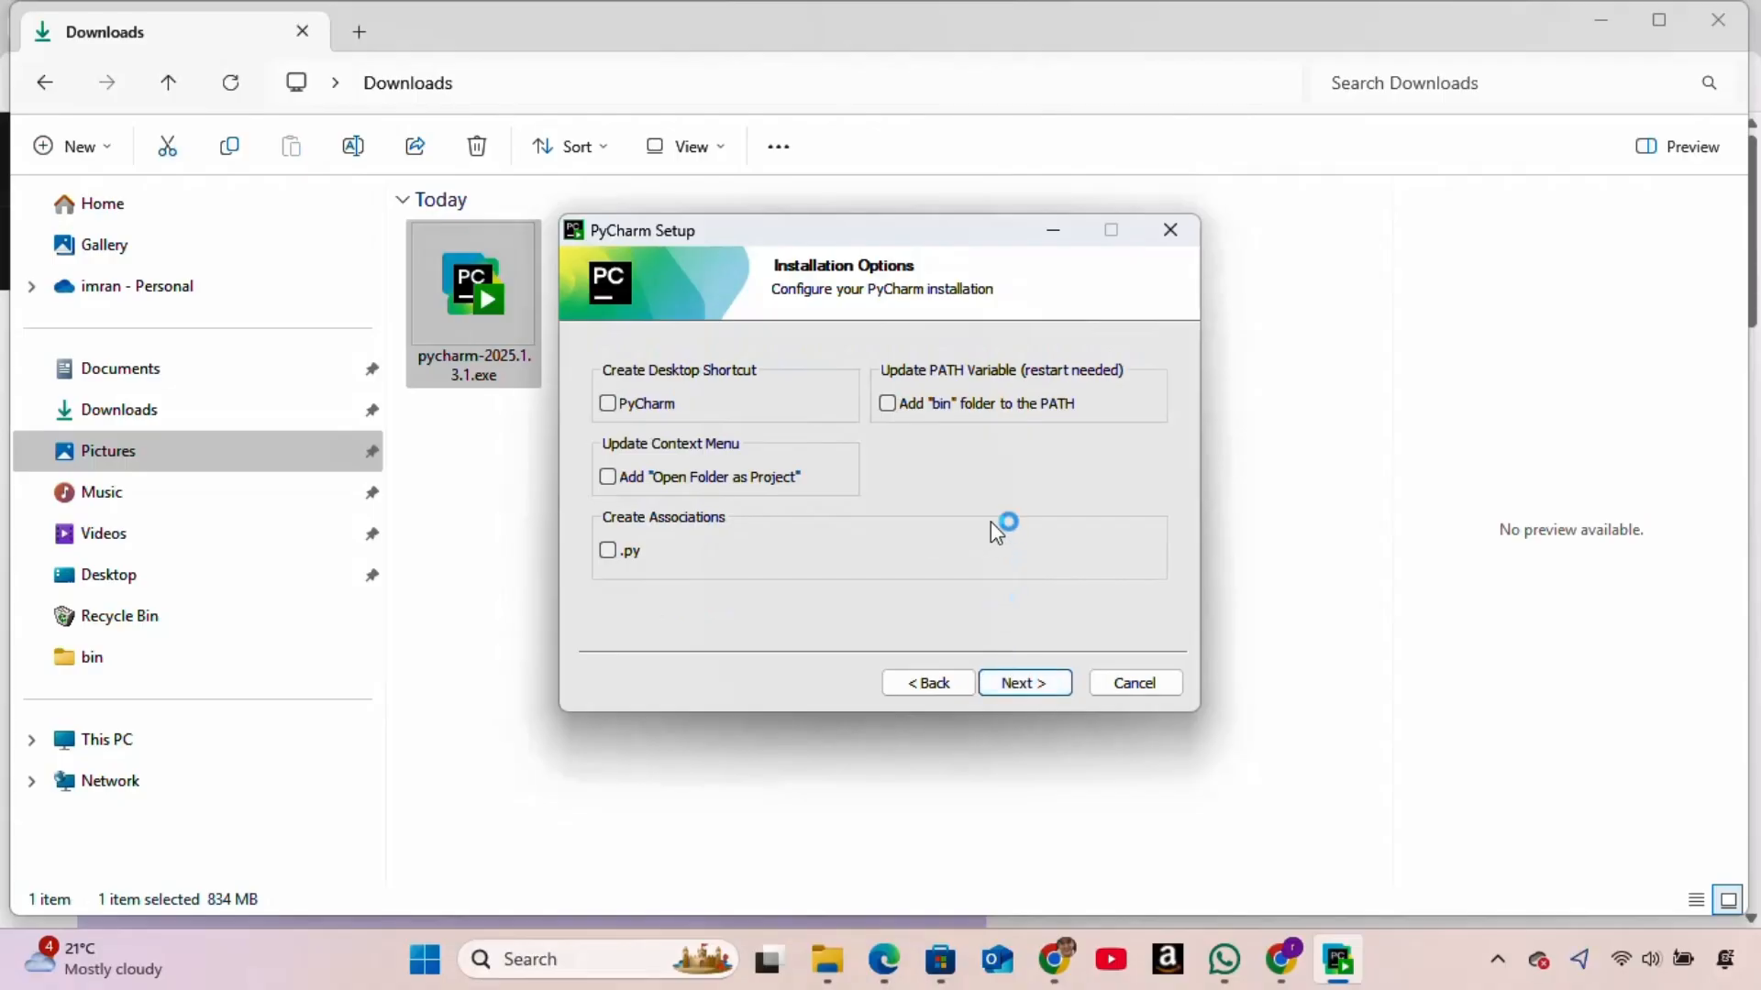
mouse_move(673, 422)
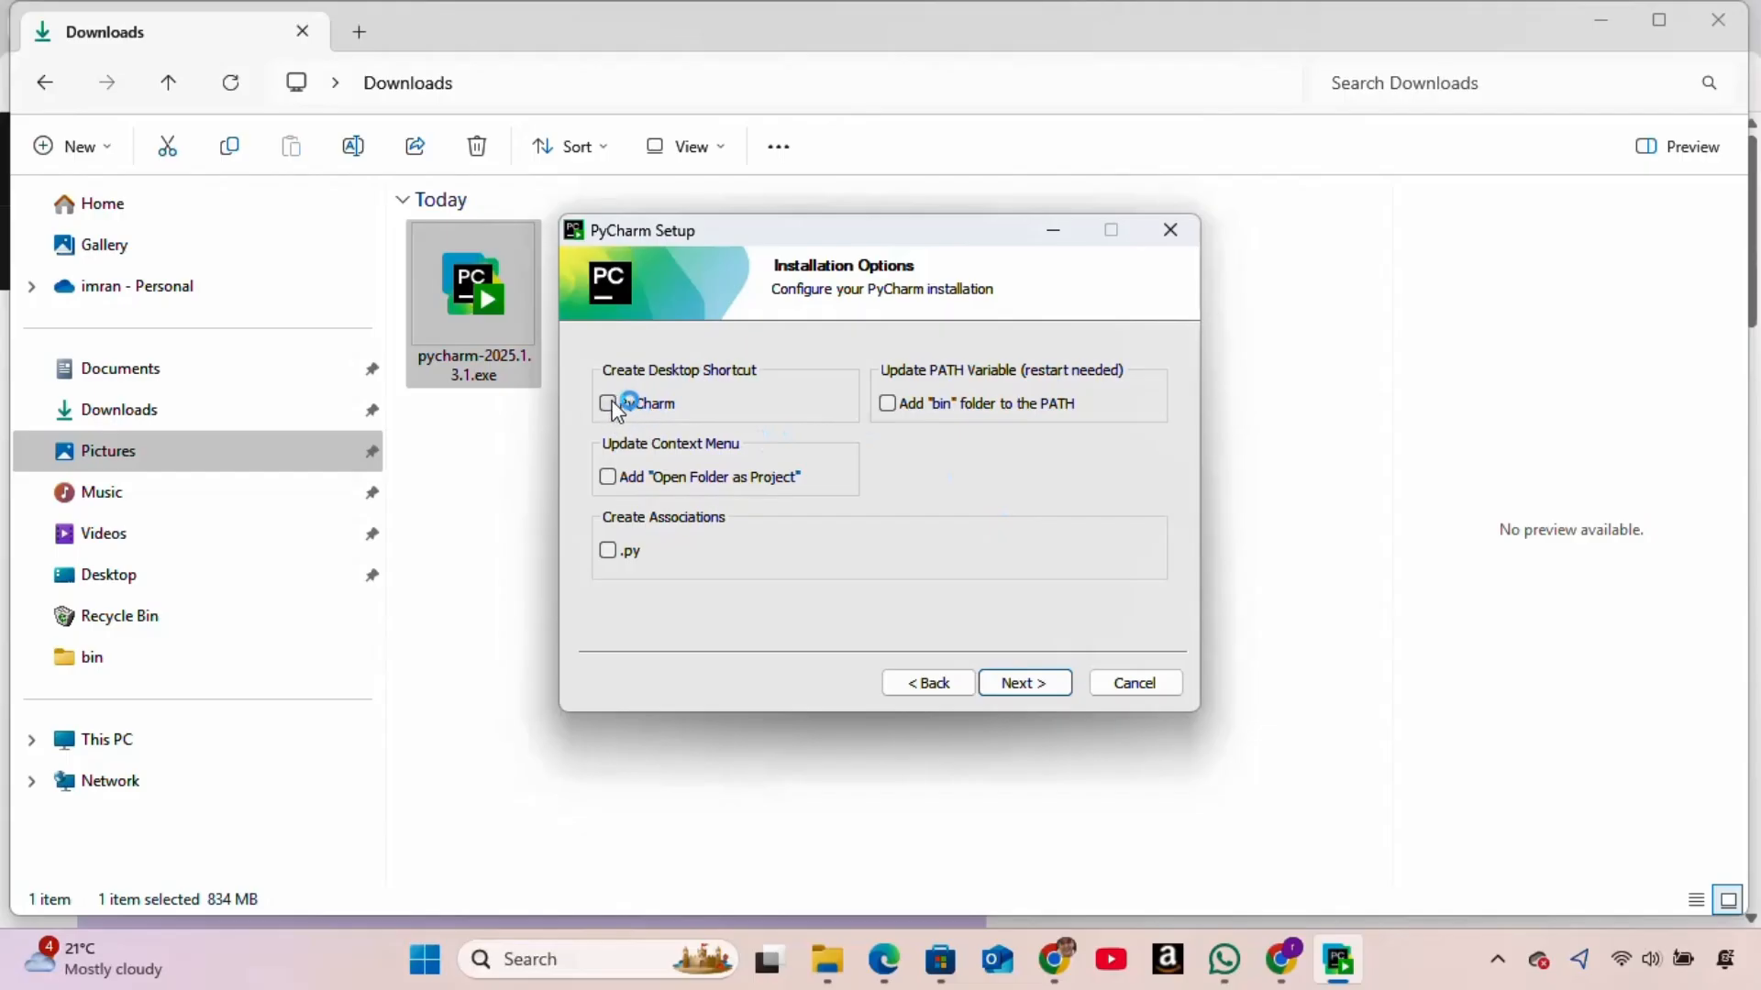
click(607, 404)
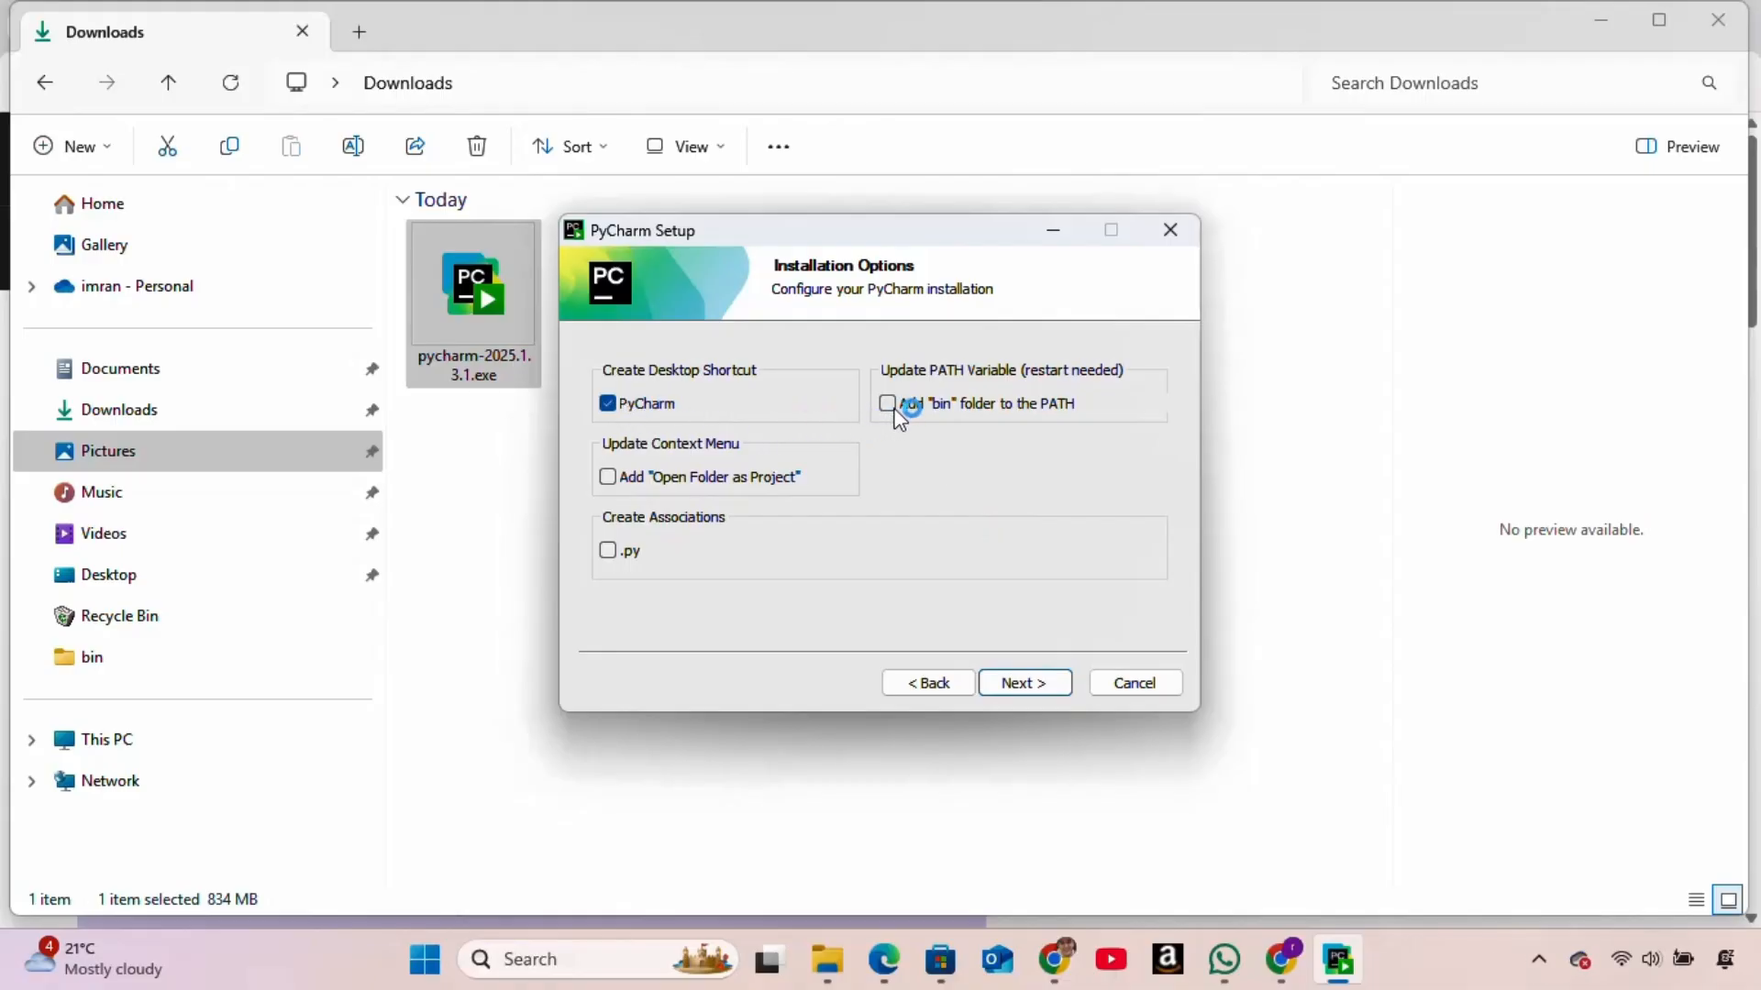
click(886, 403)
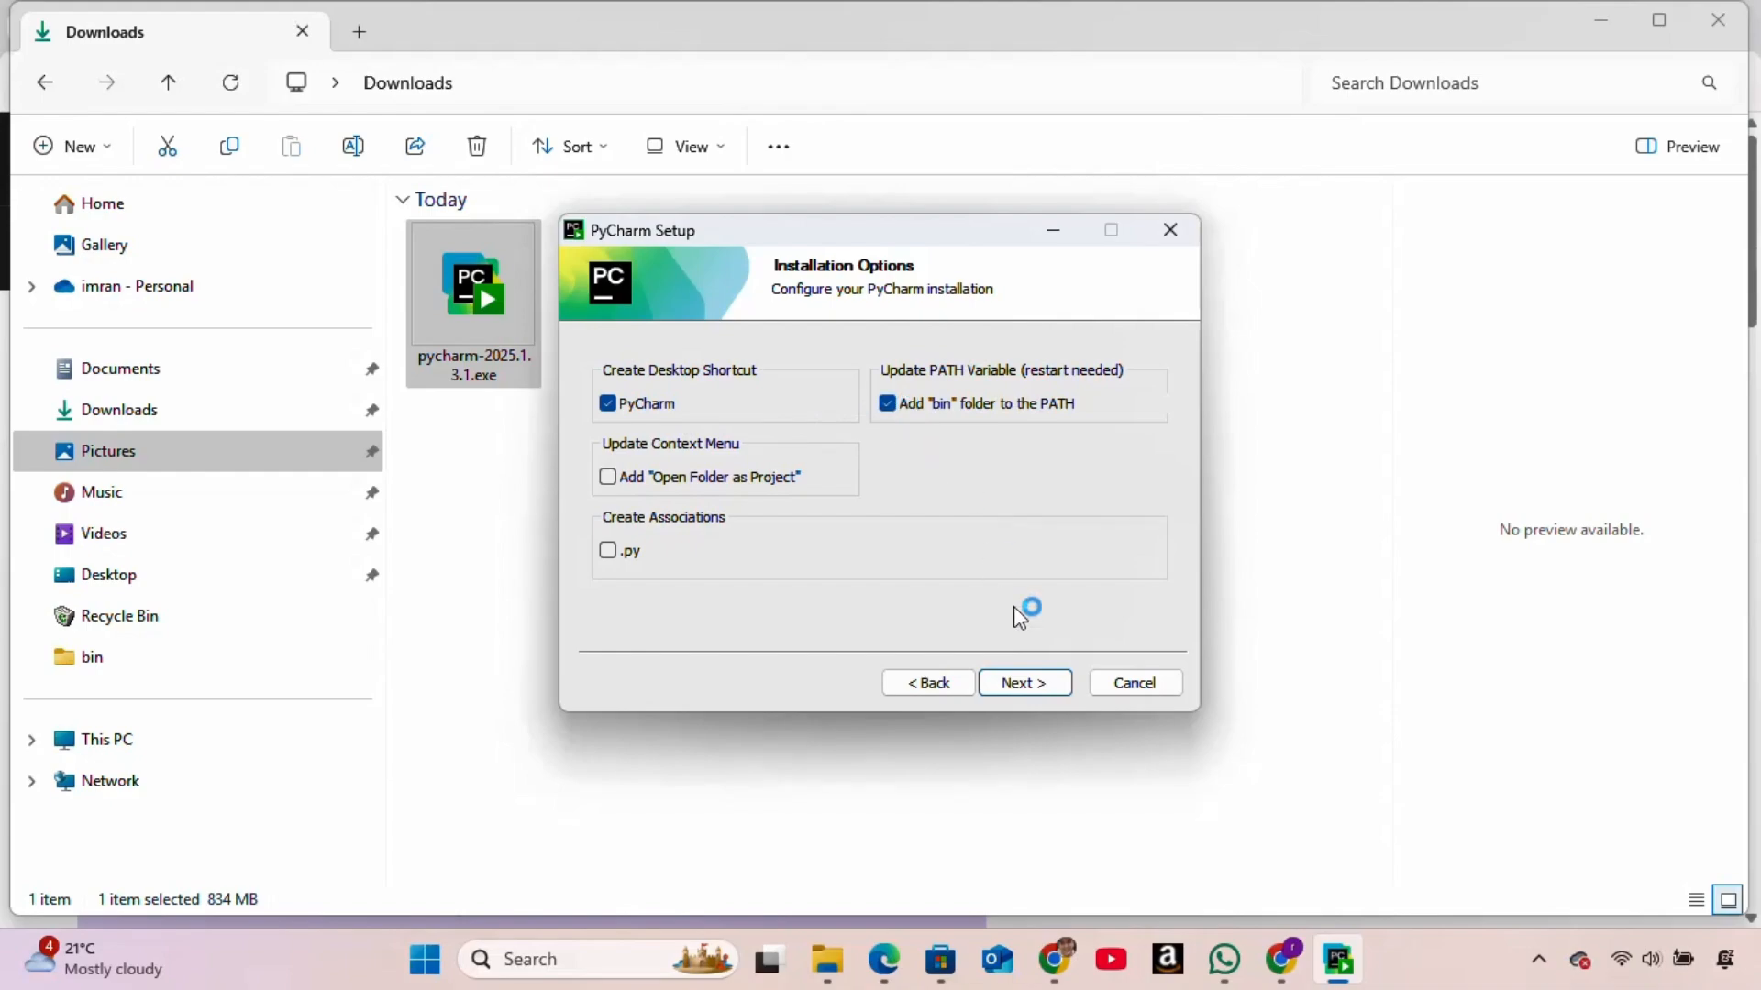
click(1022, 683)
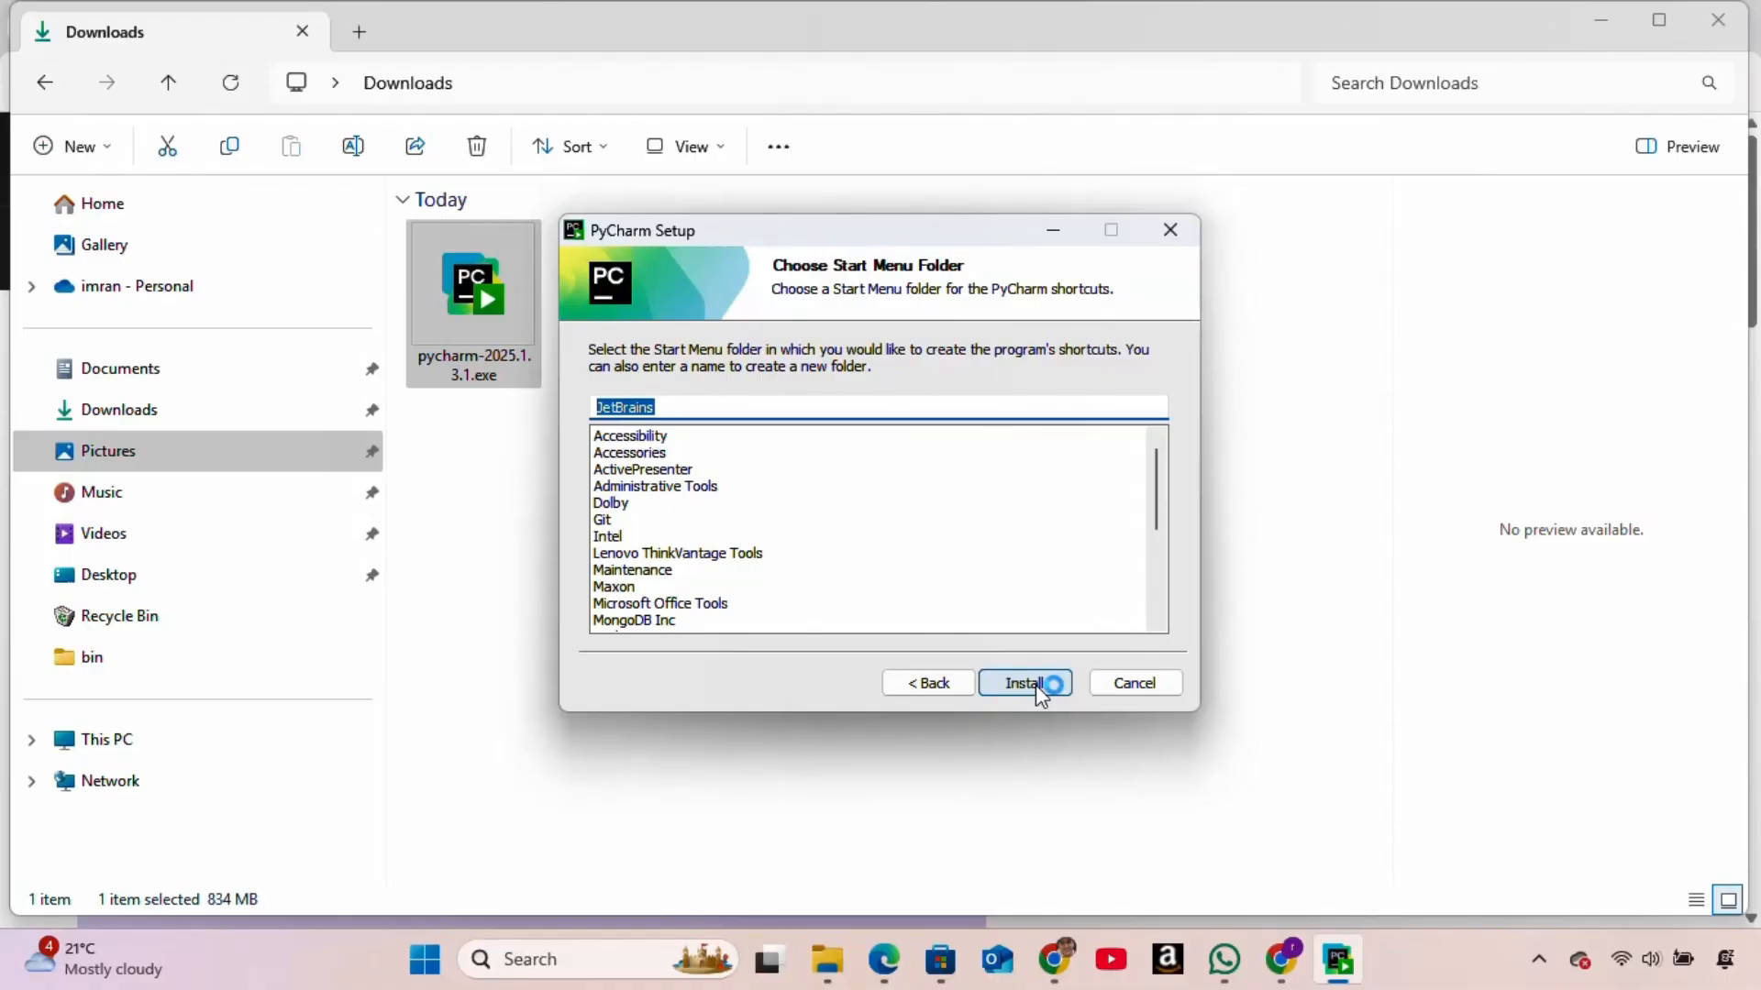
- Install PyCharm and finish setup choosing 'I want to manually reboot later'
click(1023, 682)
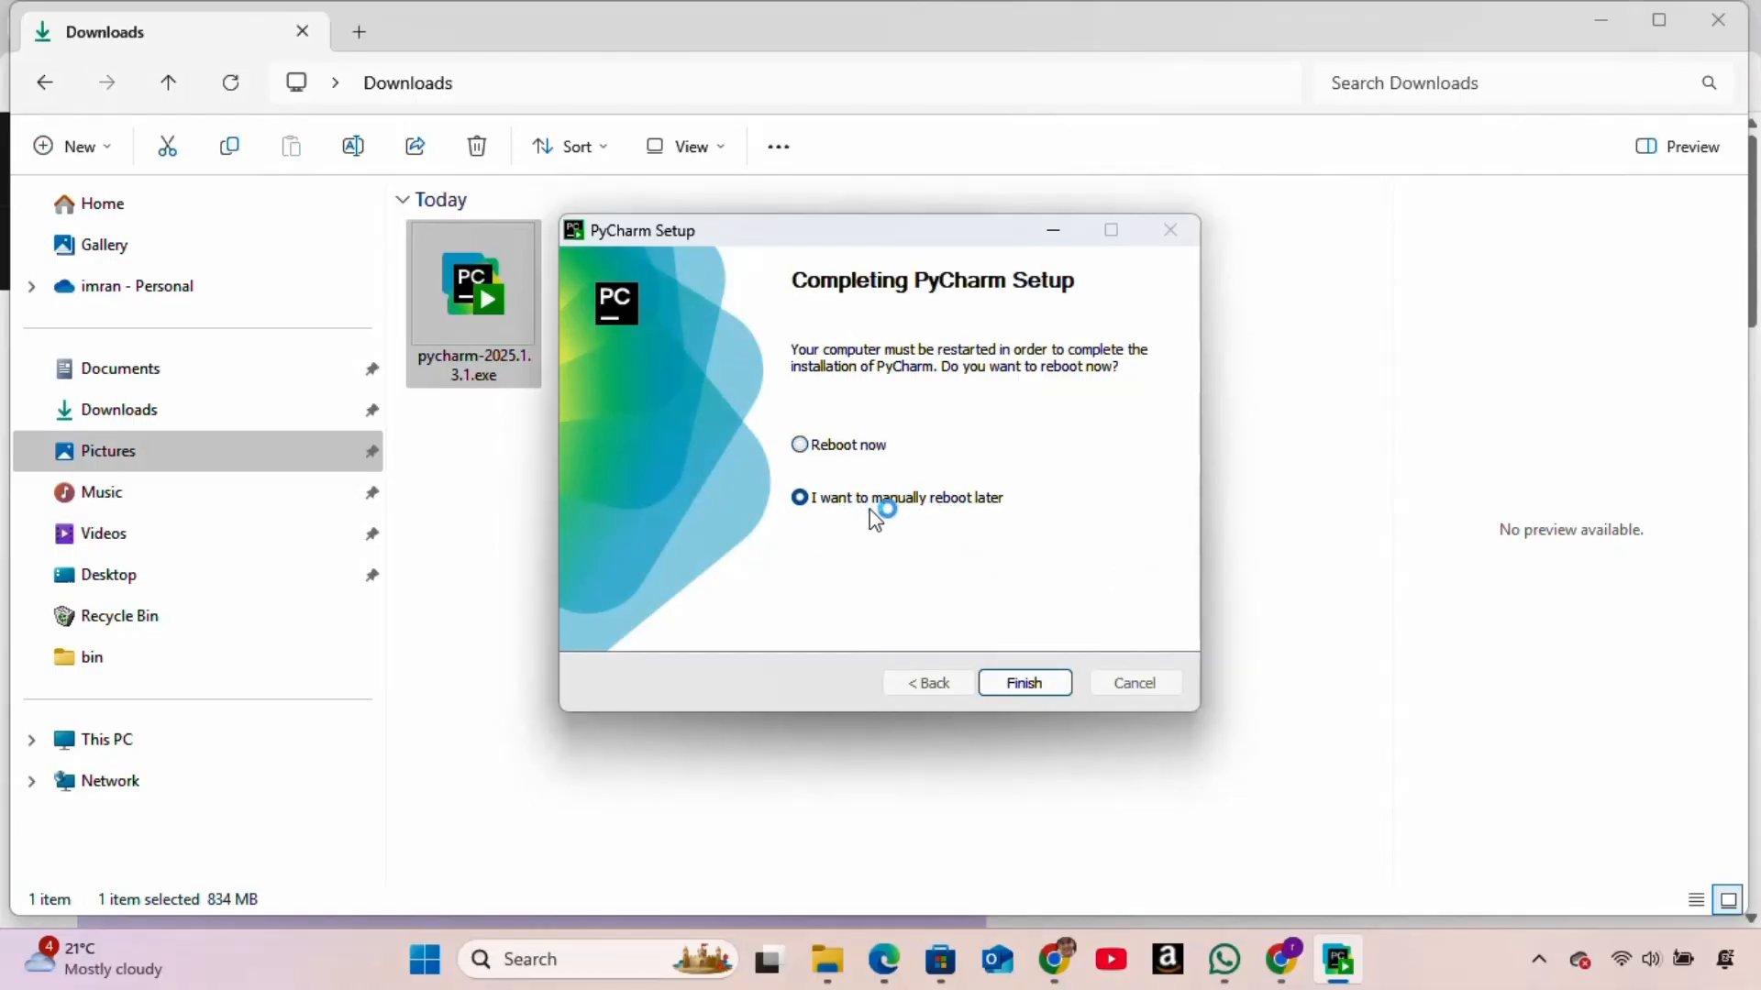
click(1021, 683)
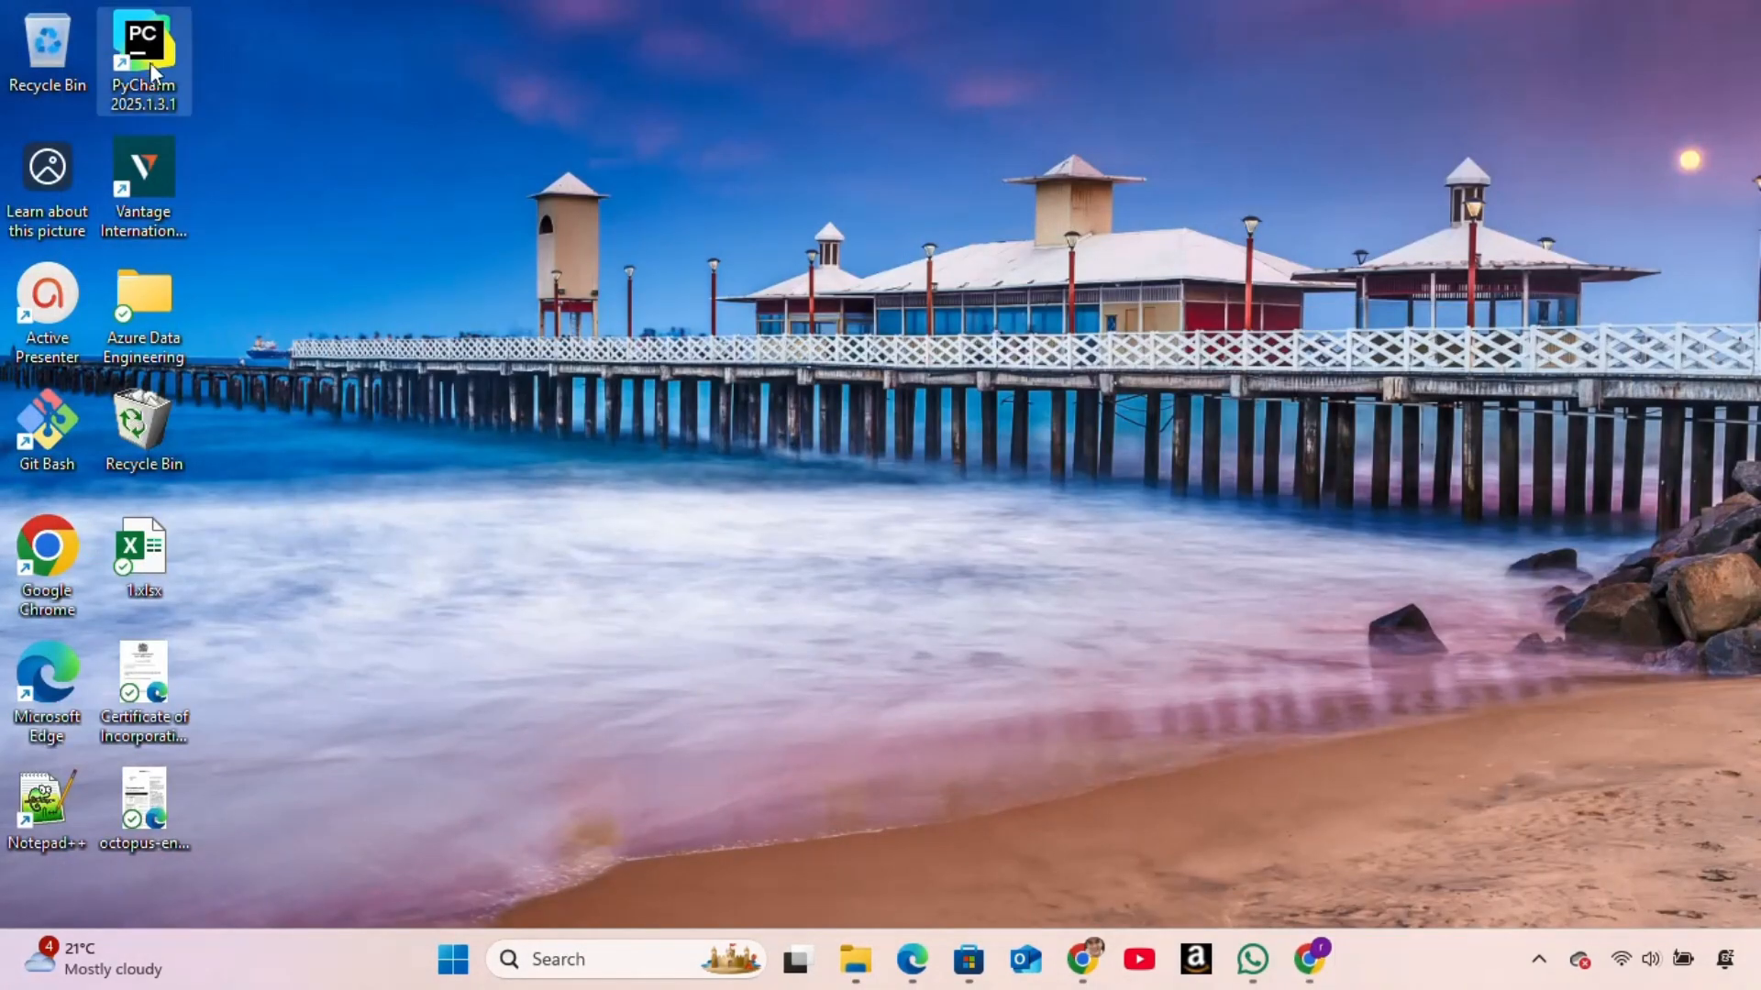
- Launch PyCharm 2025.1.3.1 from its desktop shortcut and skip importing settings
drag(144, 61, 818, 437)
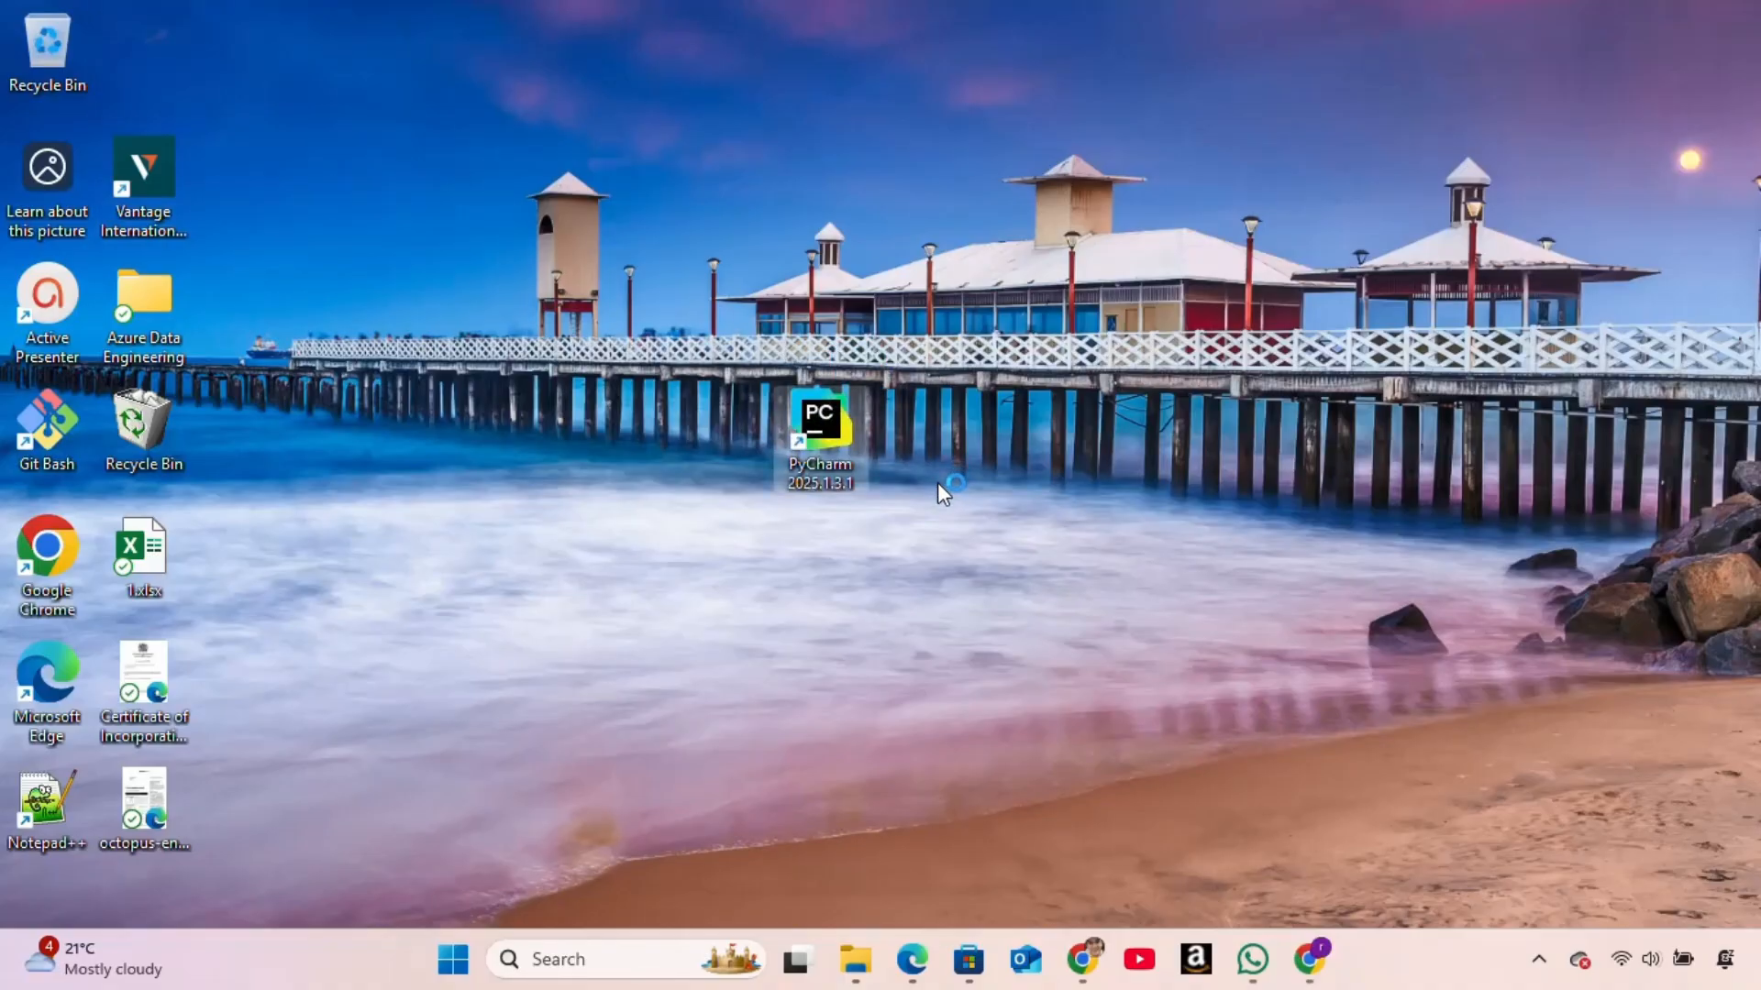
double_click(818, 429)
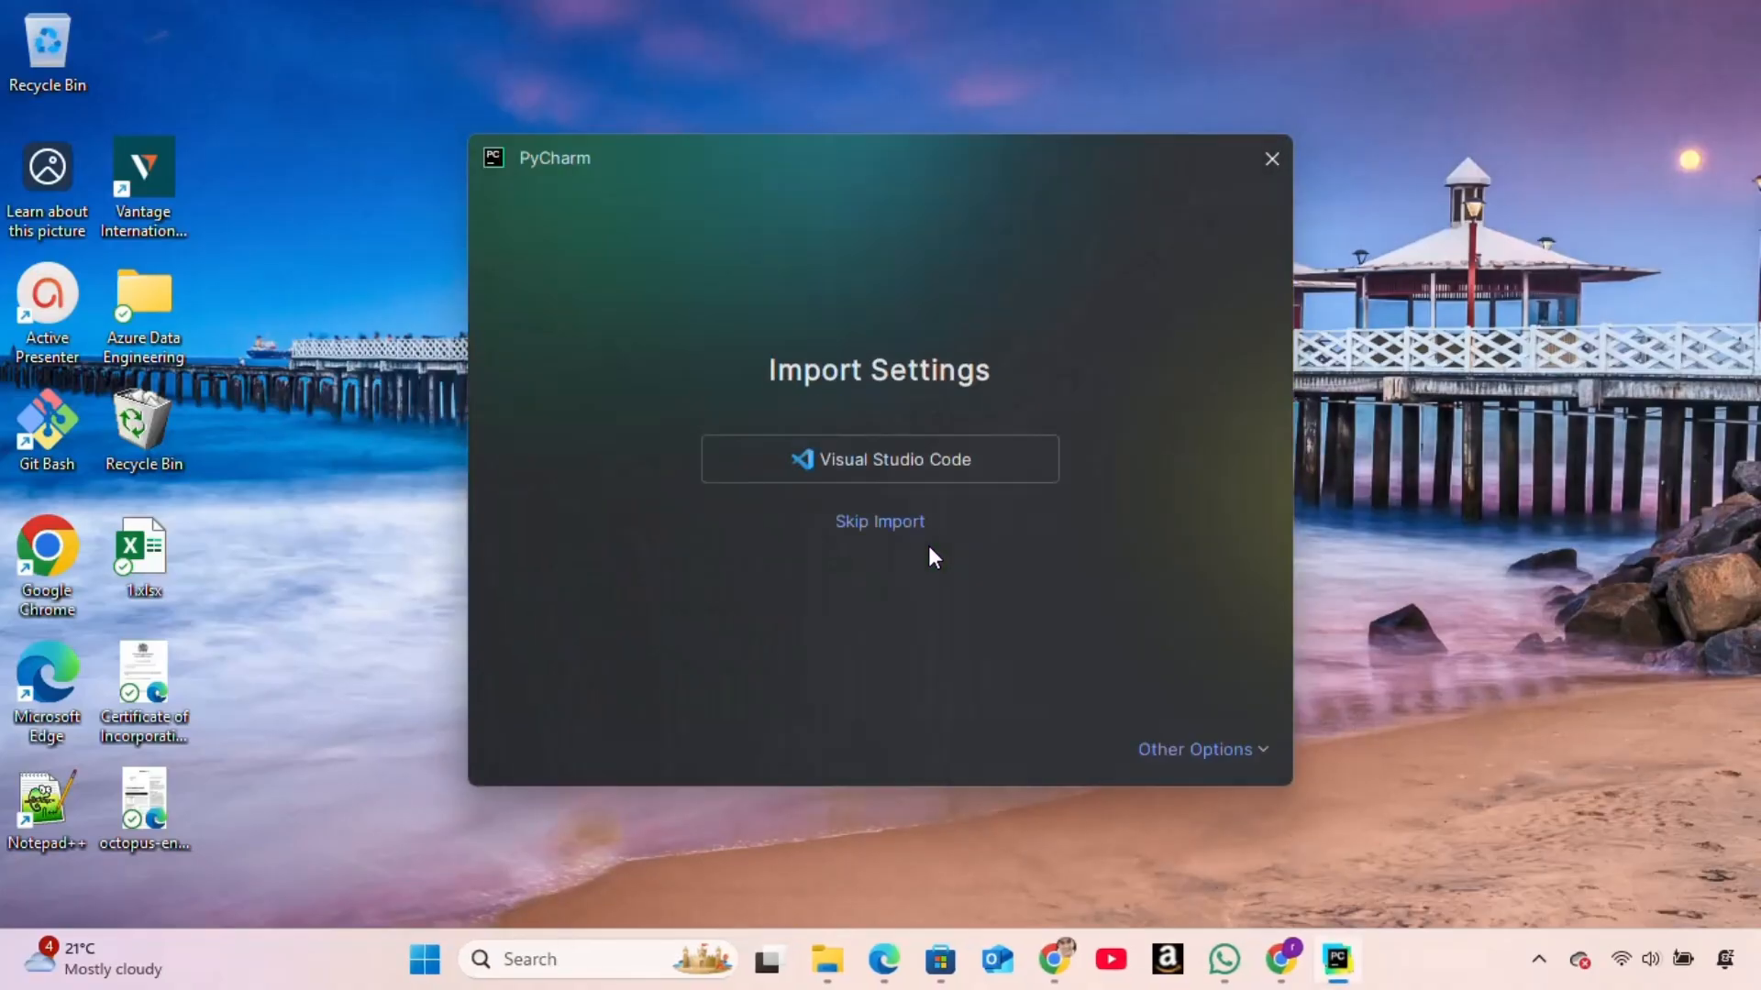
click(878, 521)
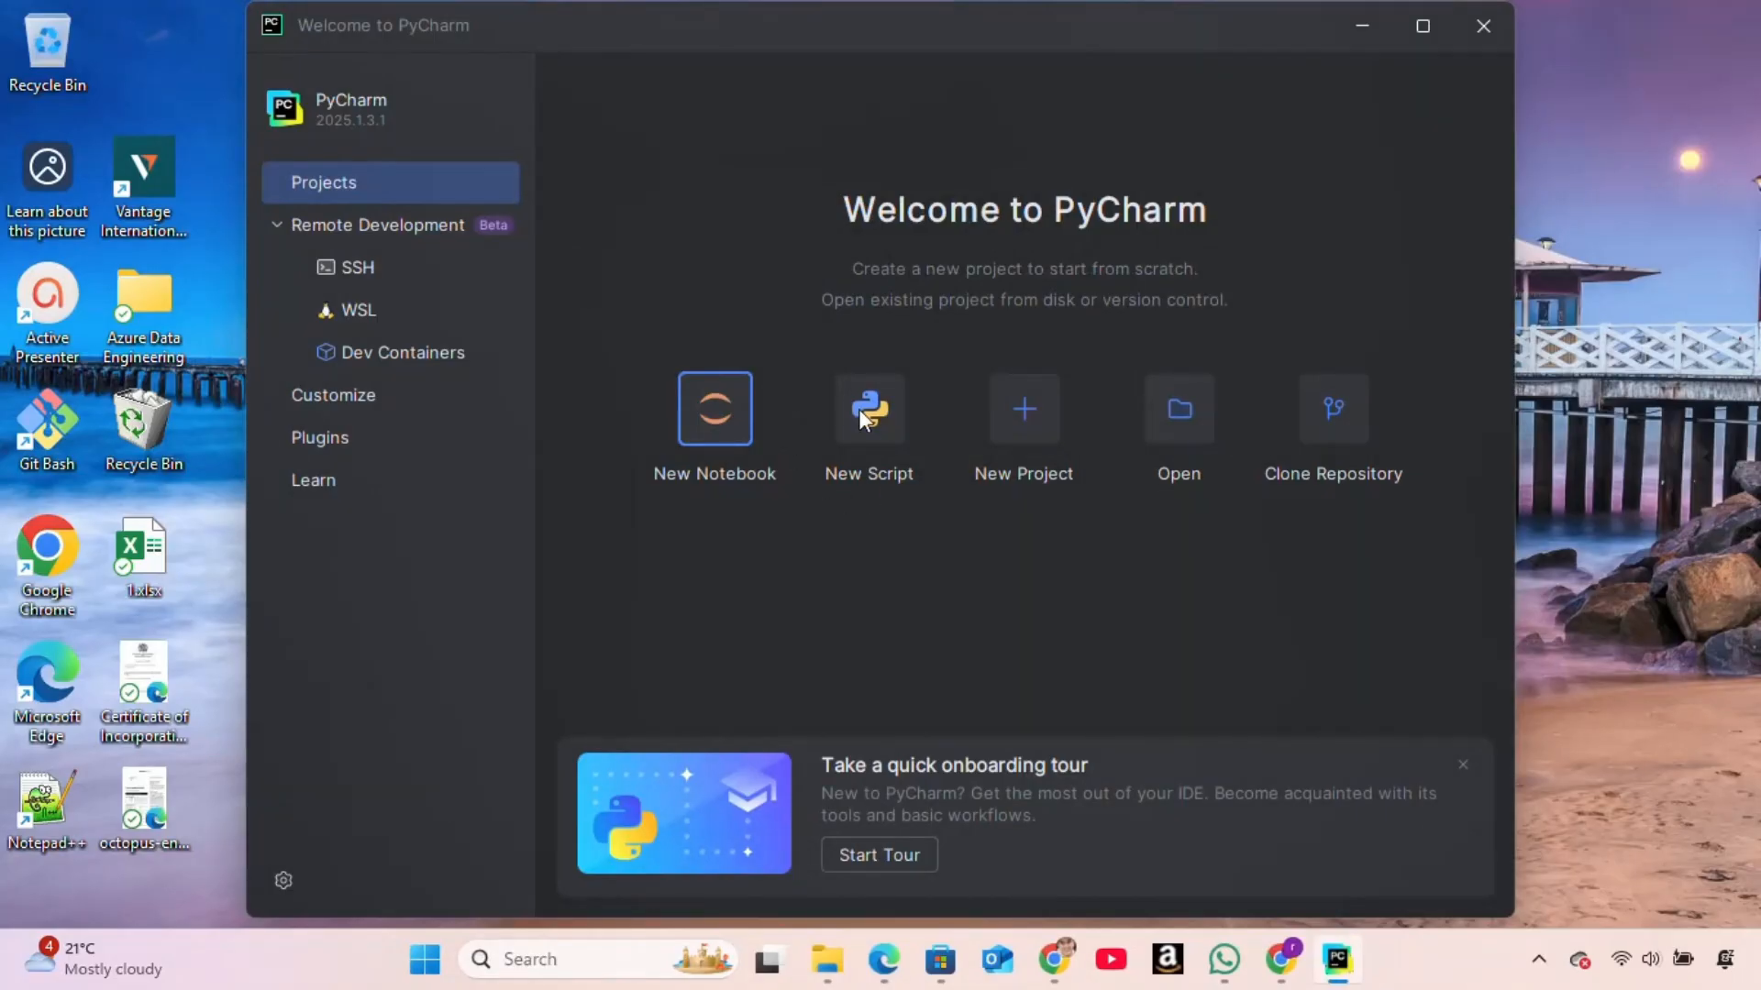
- Create a New Script from the Welcome screen, opening script1.py in a maximized IDE
click(867, 409)
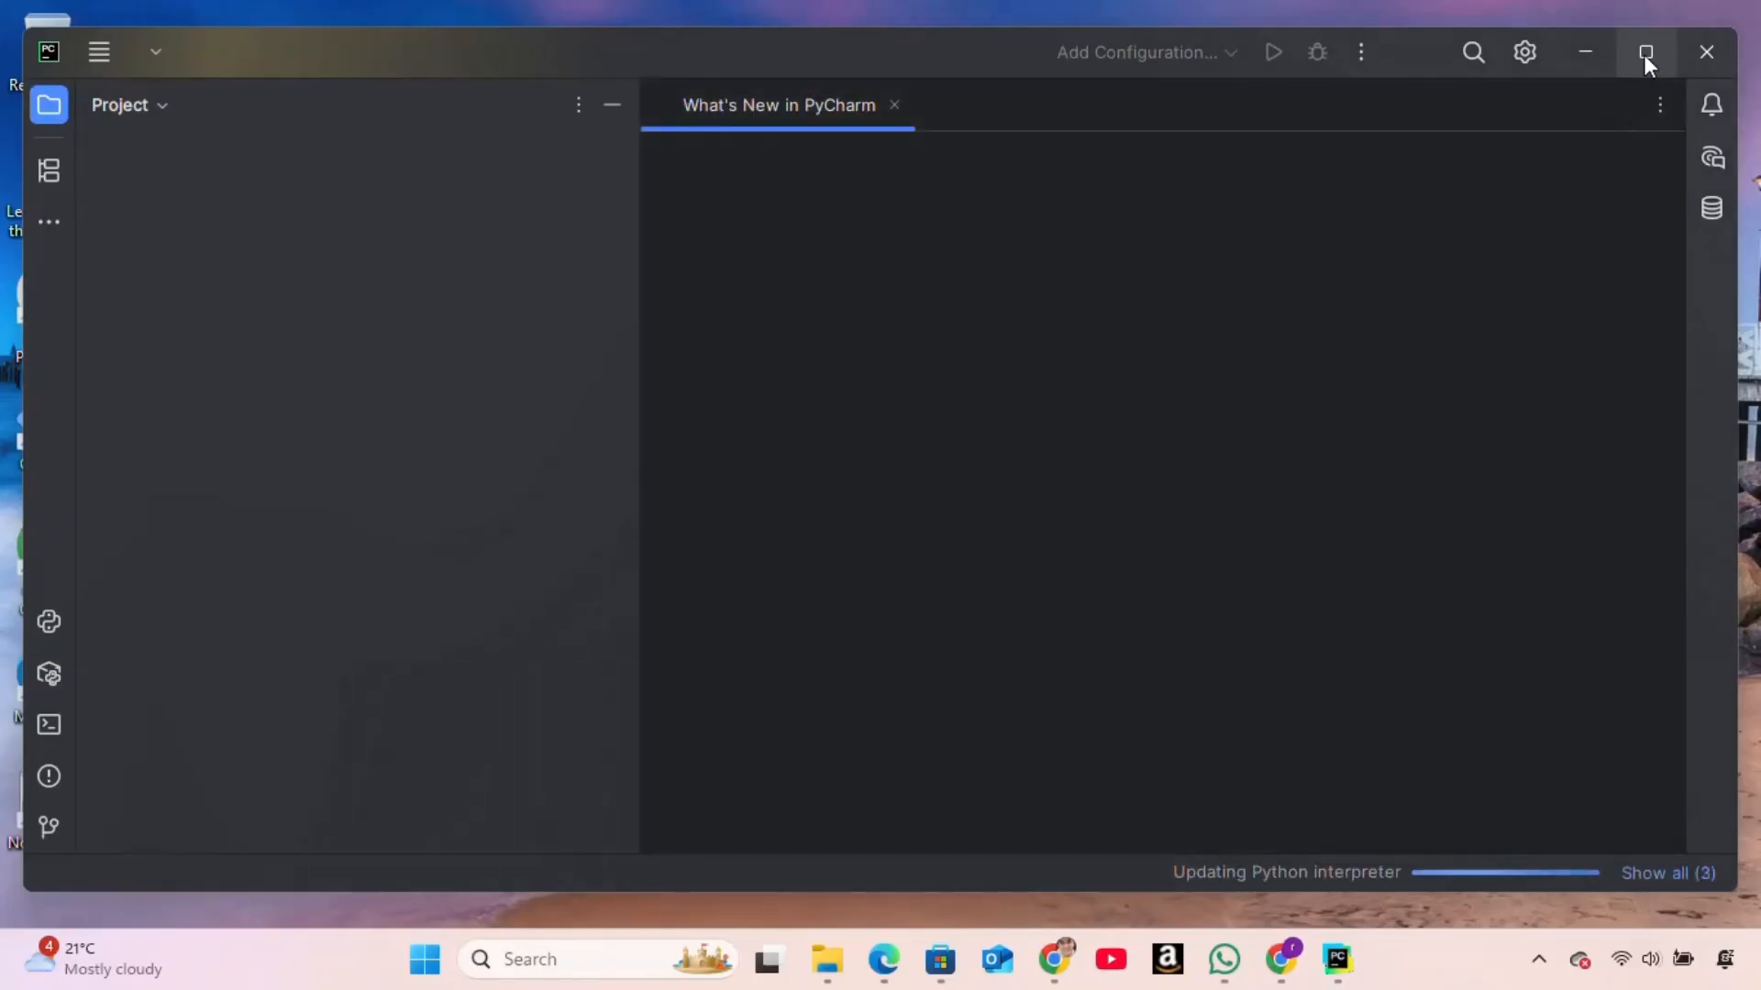
click(1643, 51)
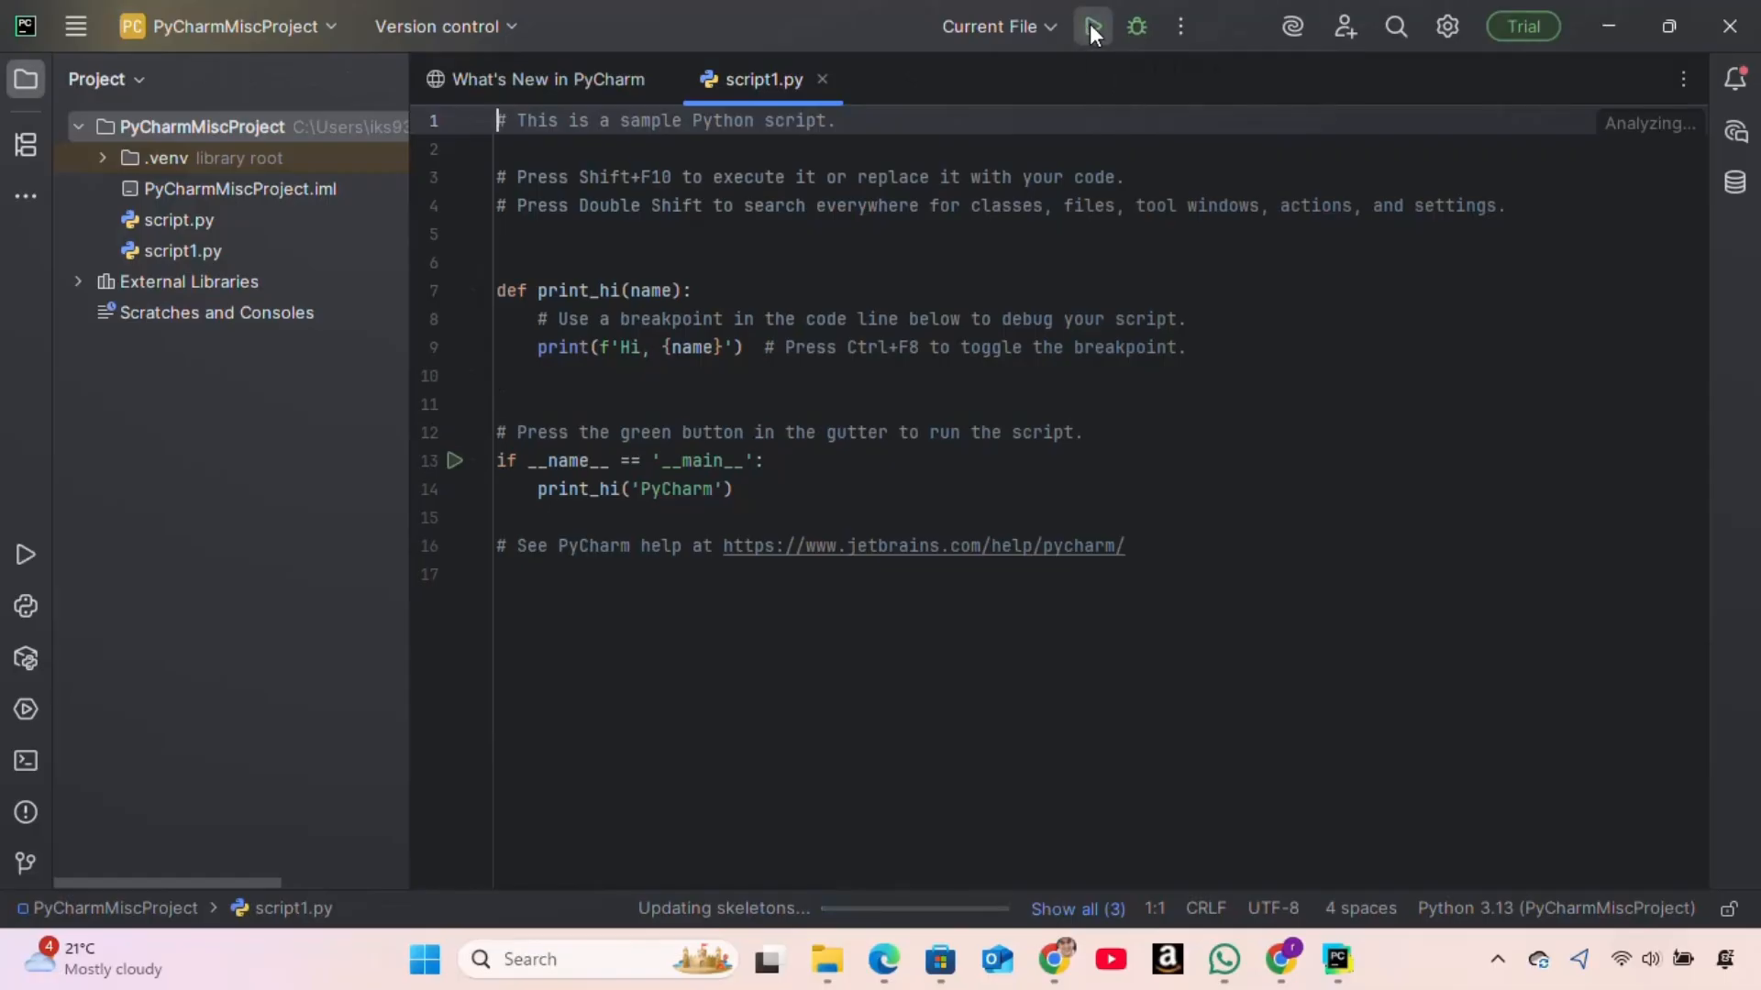
- Run script1.py so the Run panel prints 'Hi, PyCharm' with exit code 0
click(1089, 26)
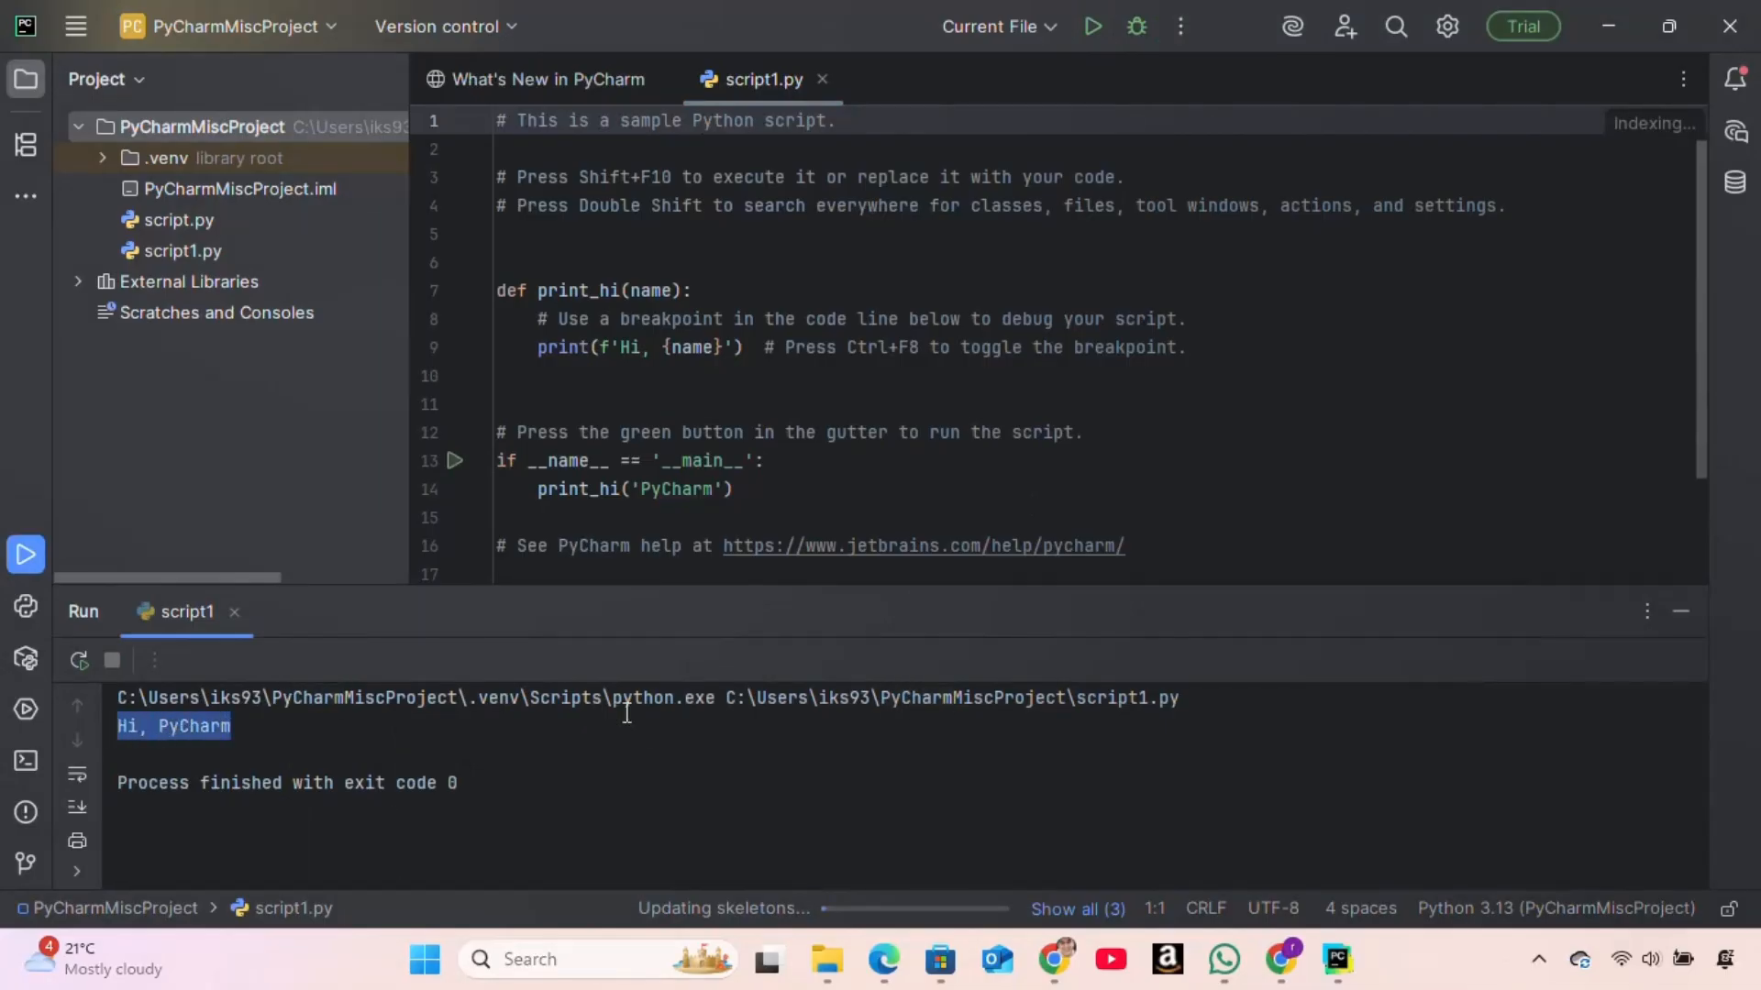
mouse_move(643, 729)
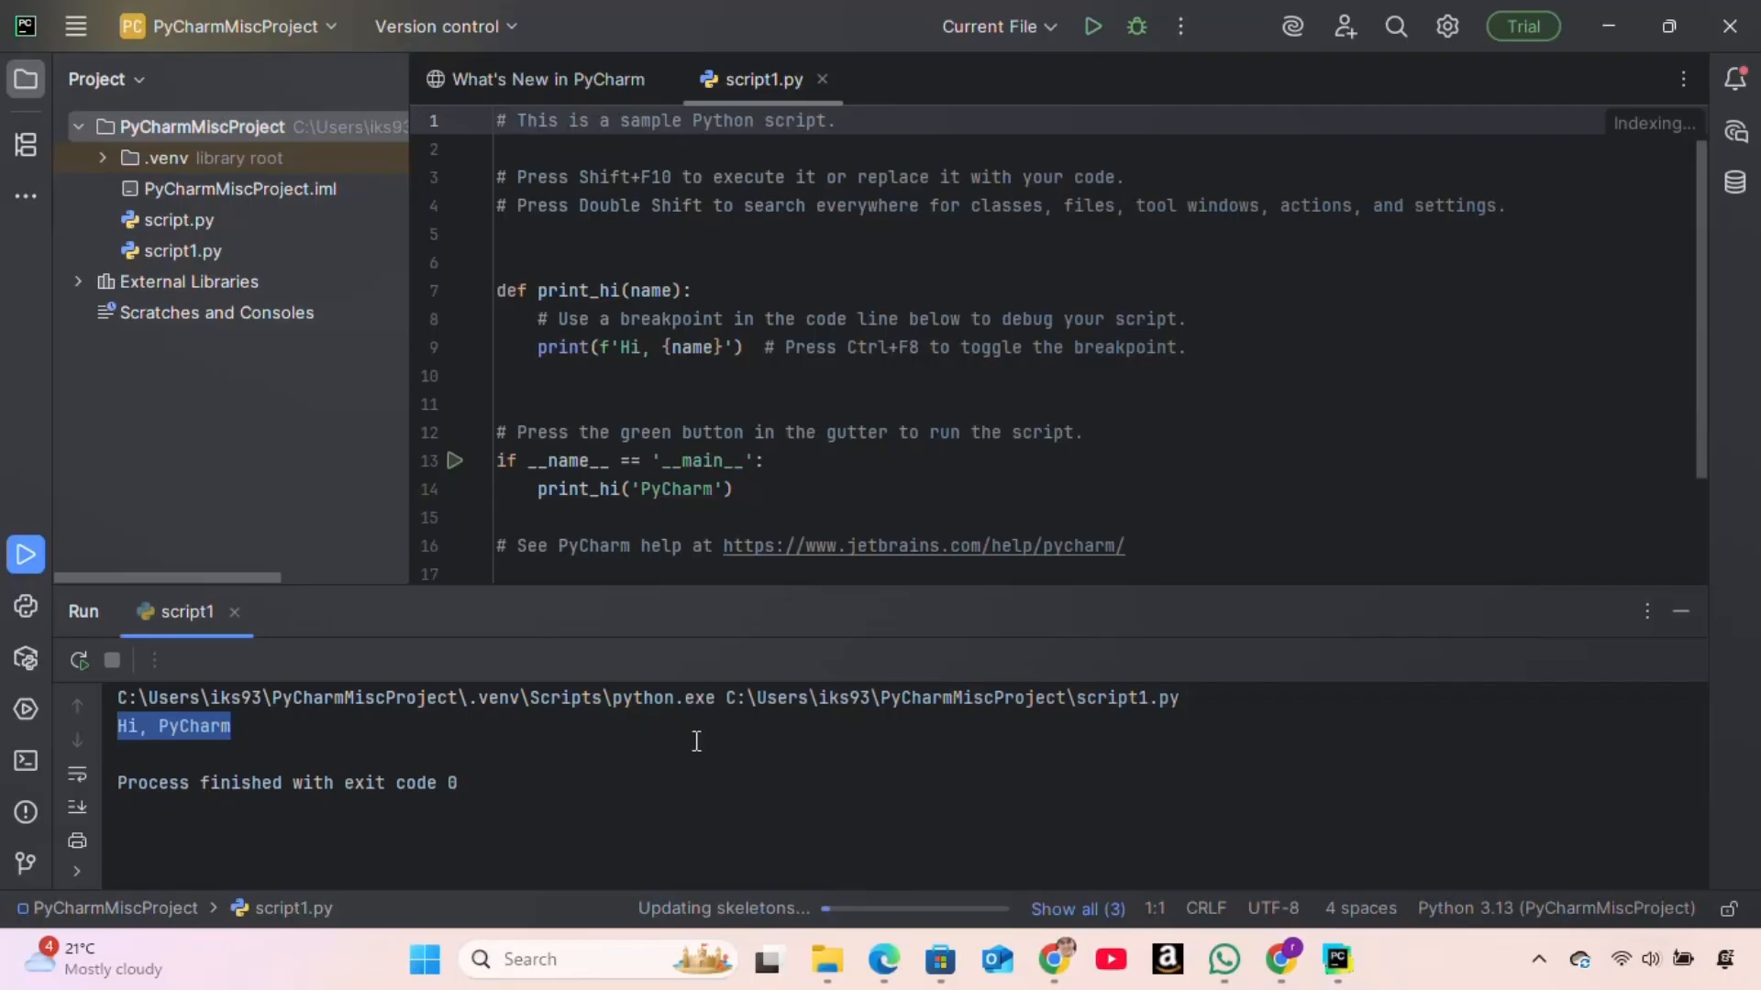
mouse_move(1251, 803)
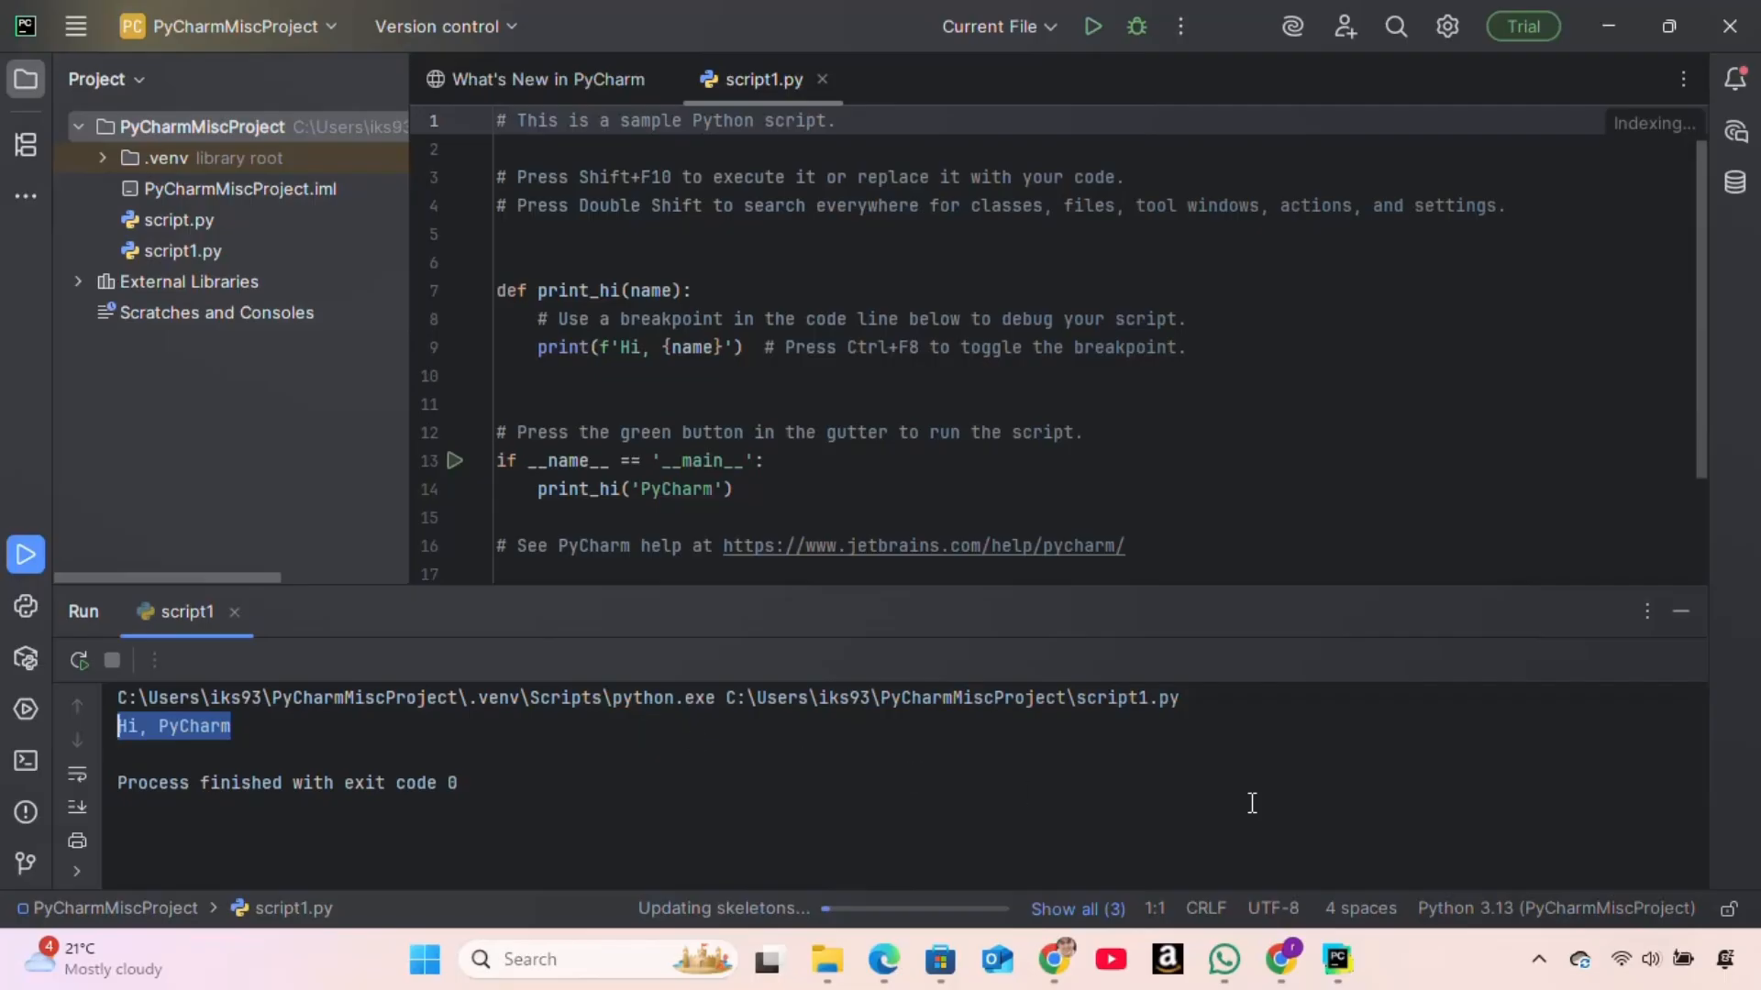